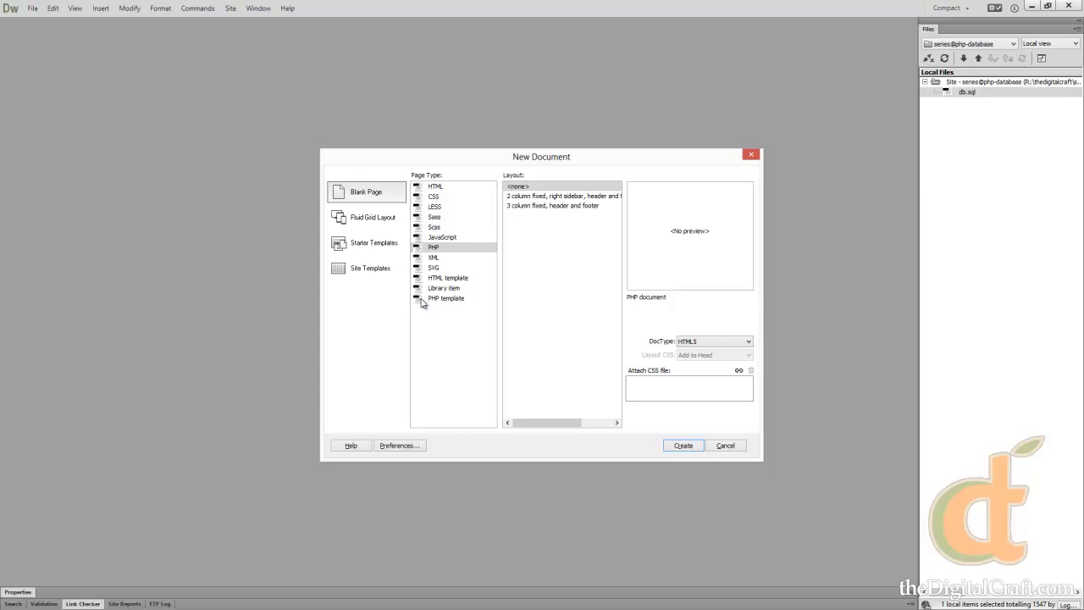
- Create a new blank PHP document from the New Document dialog
{"action": "left_click", "coordinate": [447, 298]}
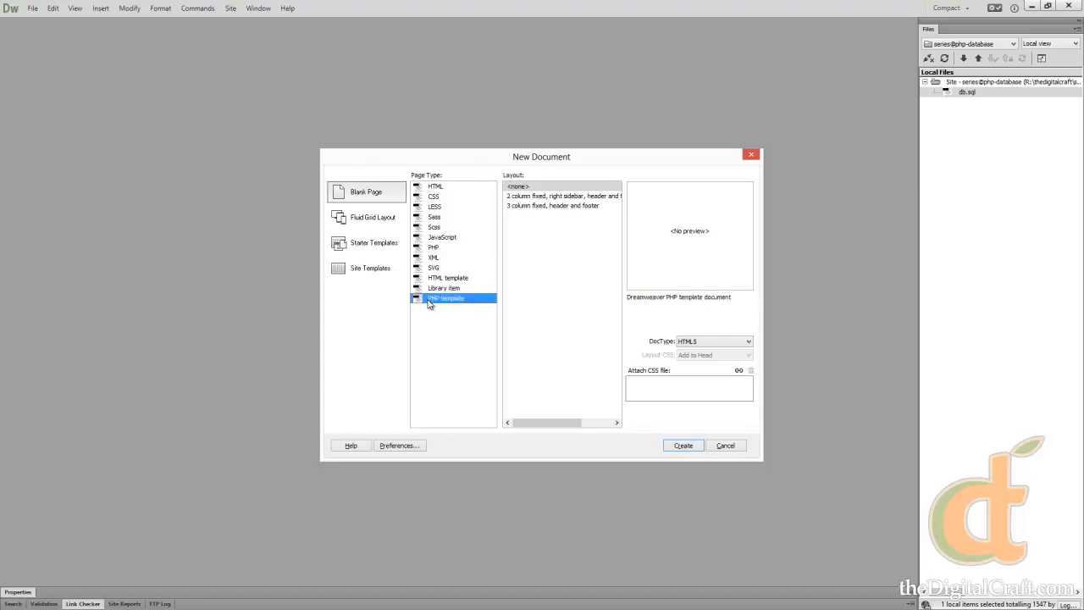
{"action": "left_click", "coordinate": [437, 247]}
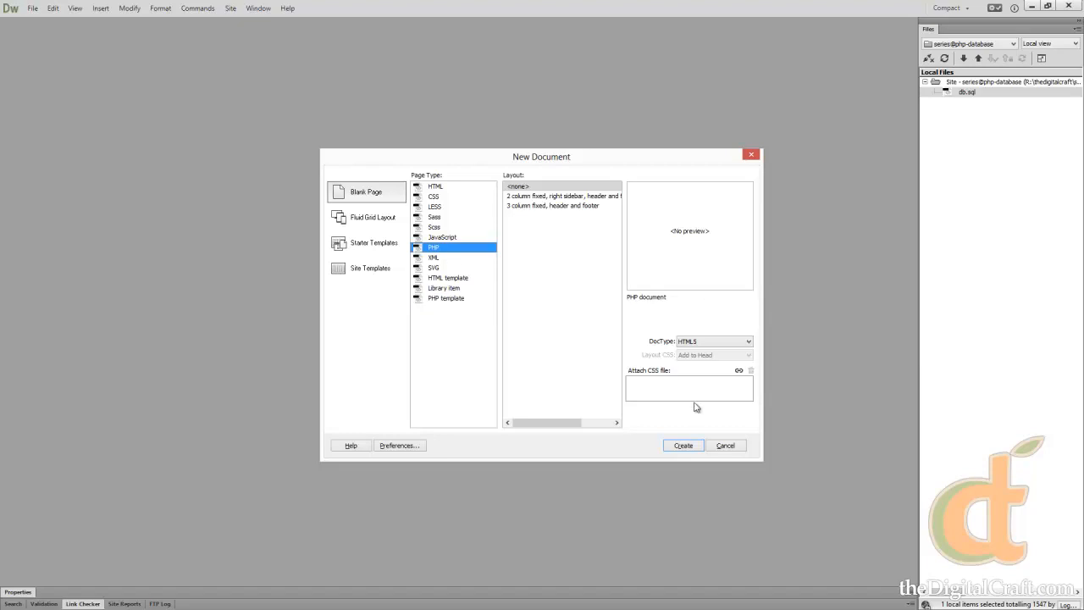
{"action": "left_click", "coordinate": [684, 445]}
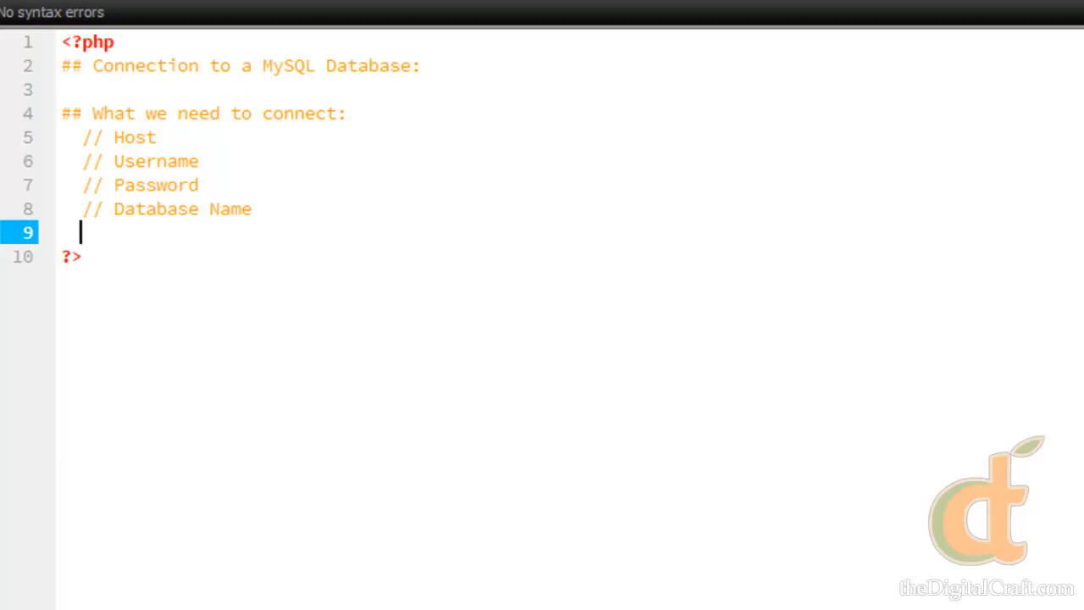
{"action": "key", "text": "Enter"}
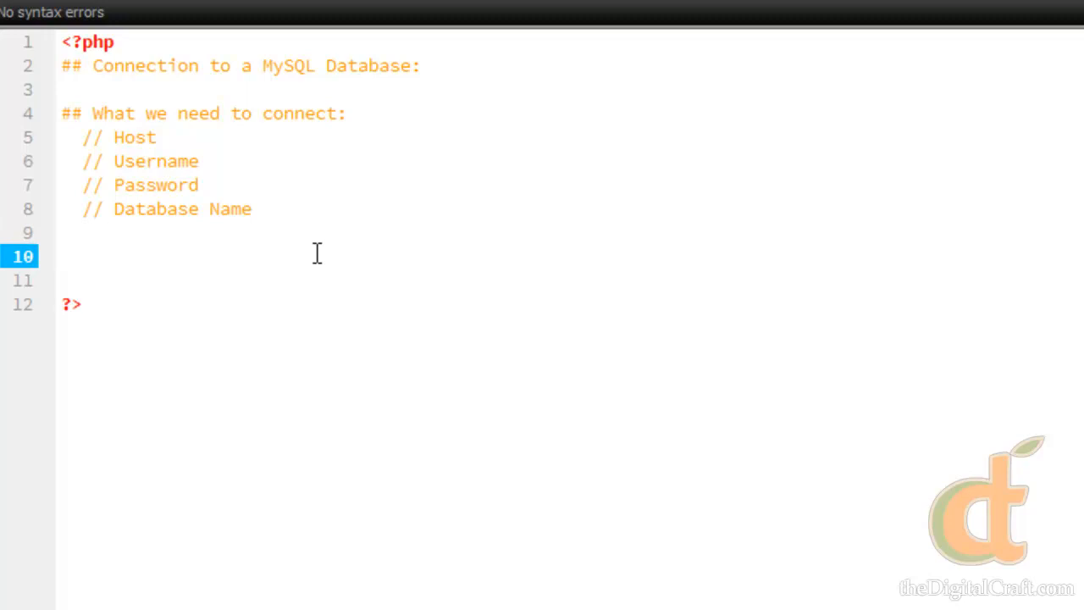
{"action": "type", "text": "@"}
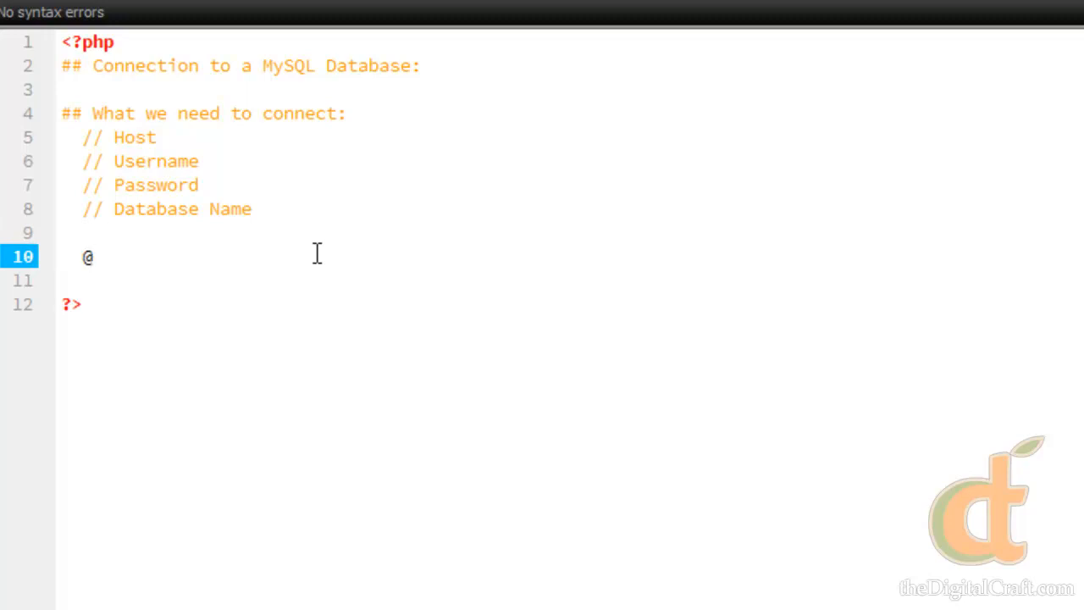
{"action": "type", "text": "mysqli_"}
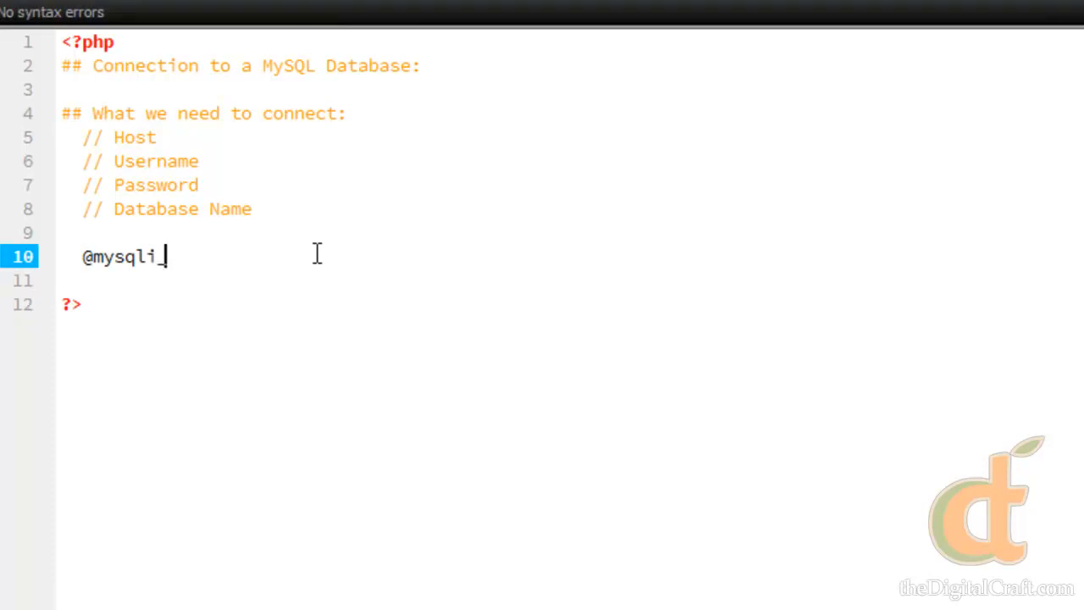
{"action": "type", "text": "connec"}
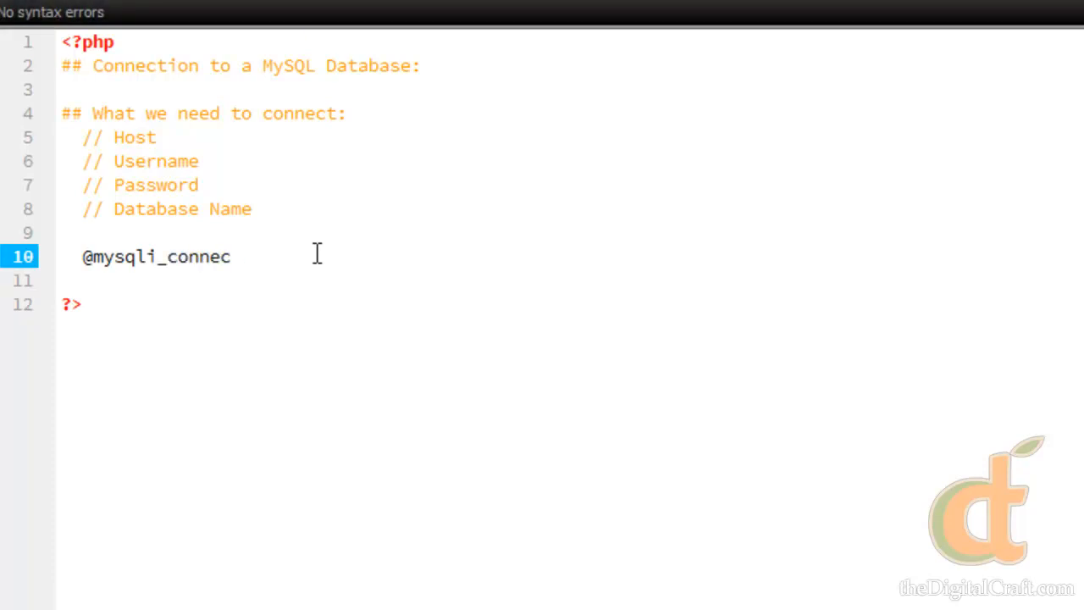
{"action": "type", "text": "t();"}
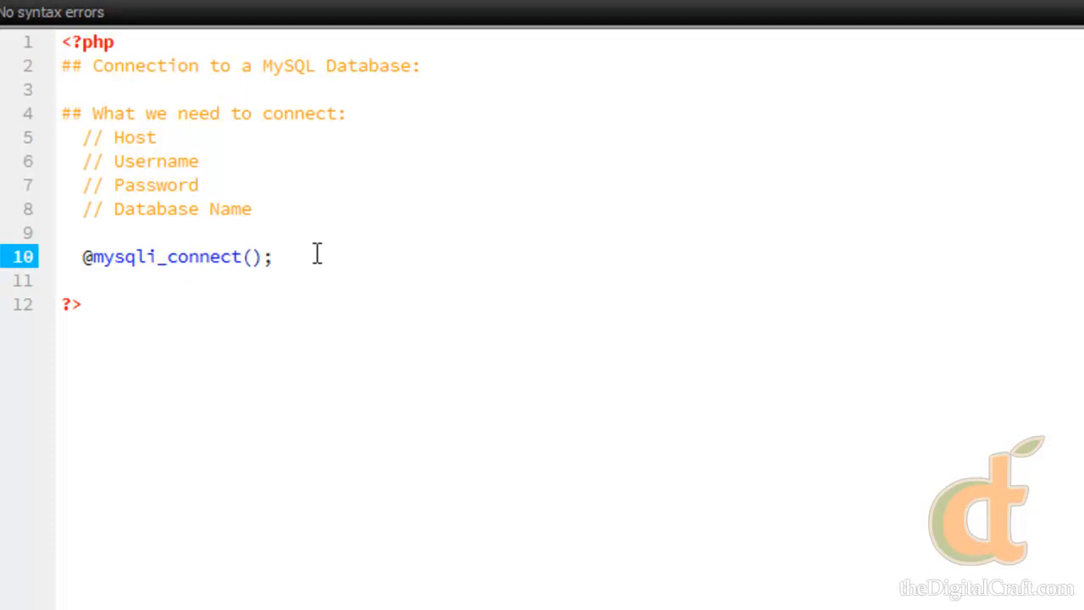
{"action": "left_click", "coordinate": [271, 257]}
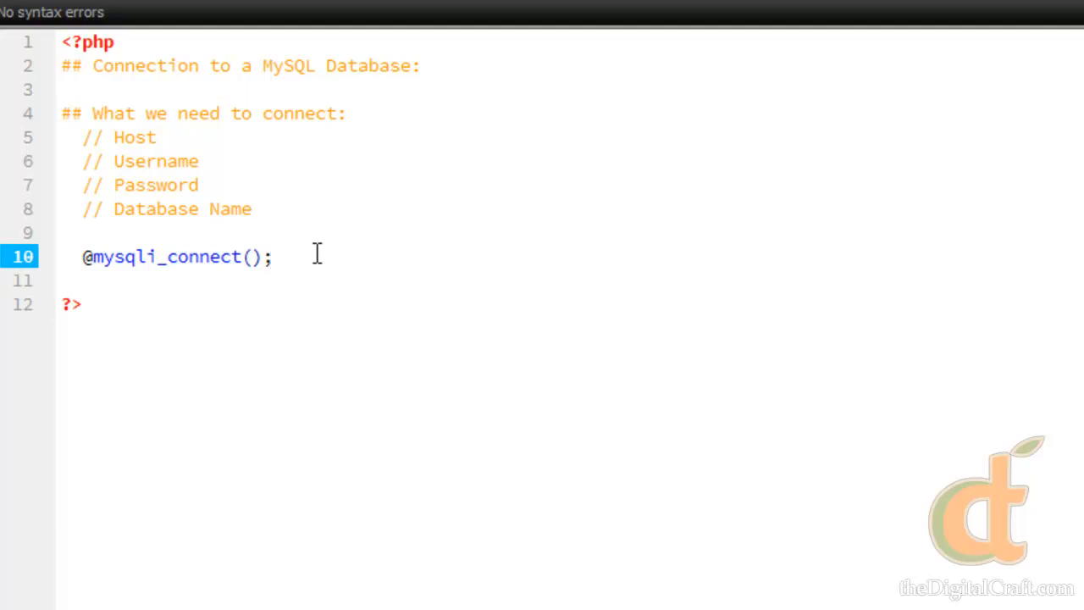
{"action": "left_click", "coordinate": [270, 256]}
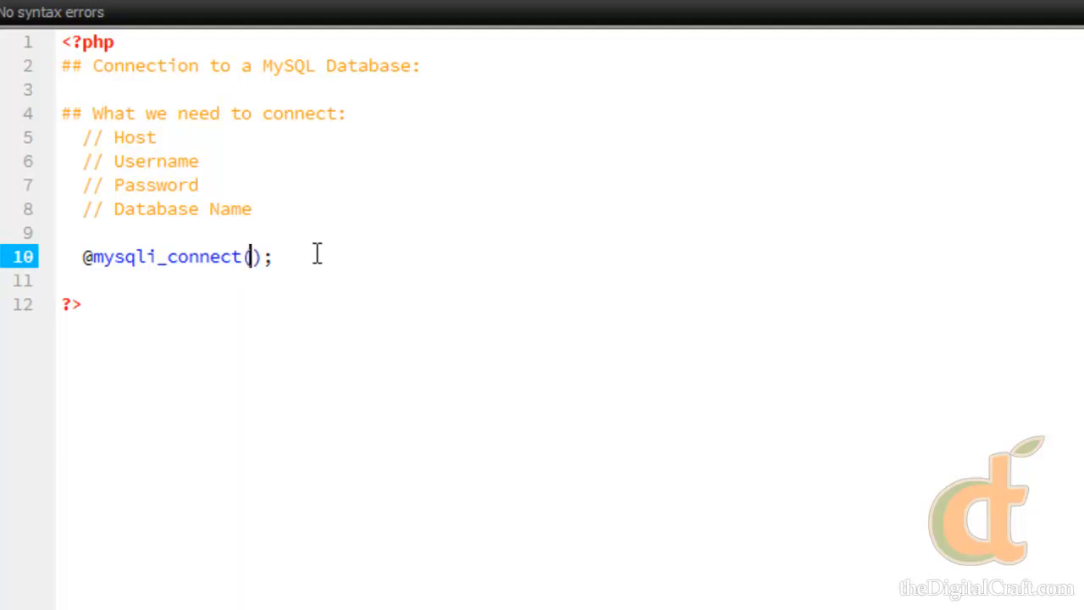
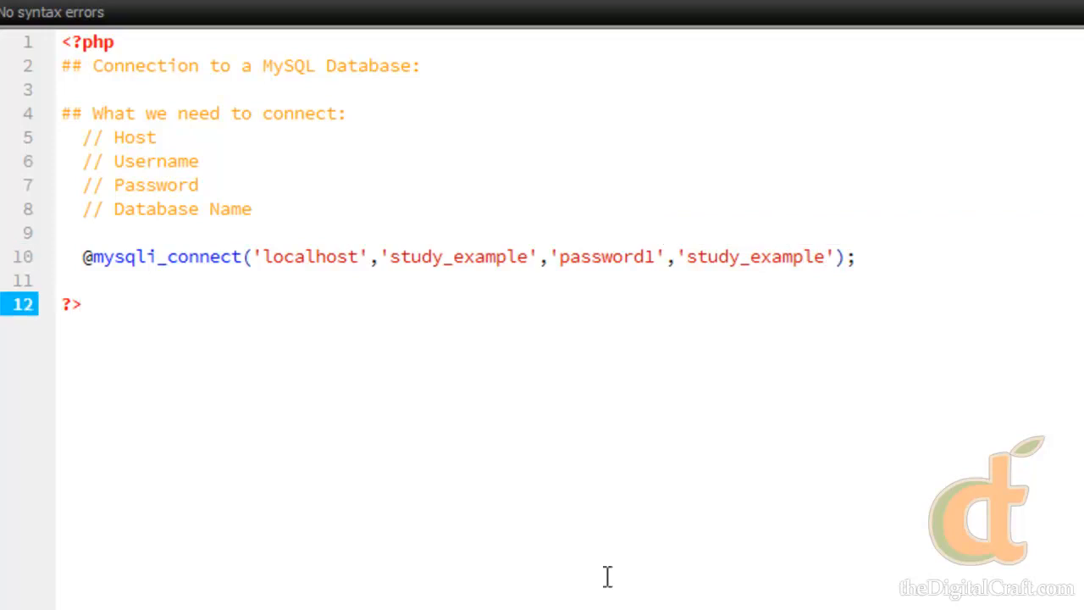
- Review the finished four-argument mysqli_connect line in example_001.php
{"action": "left_click", "coordinate": [78, 305]}
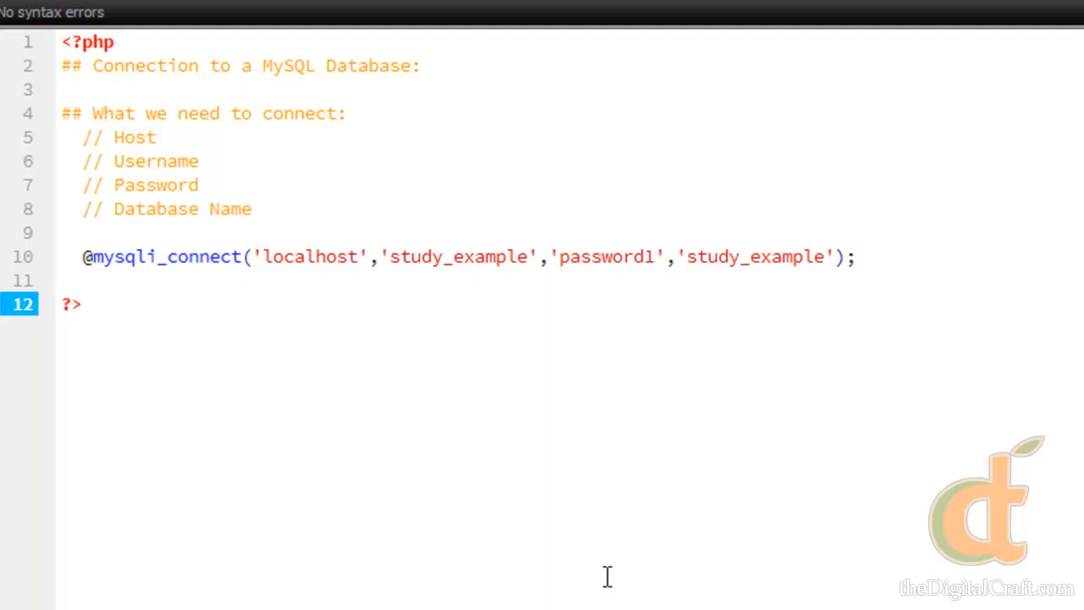
{"action": "left_click", "coordinate": [78, 303]}
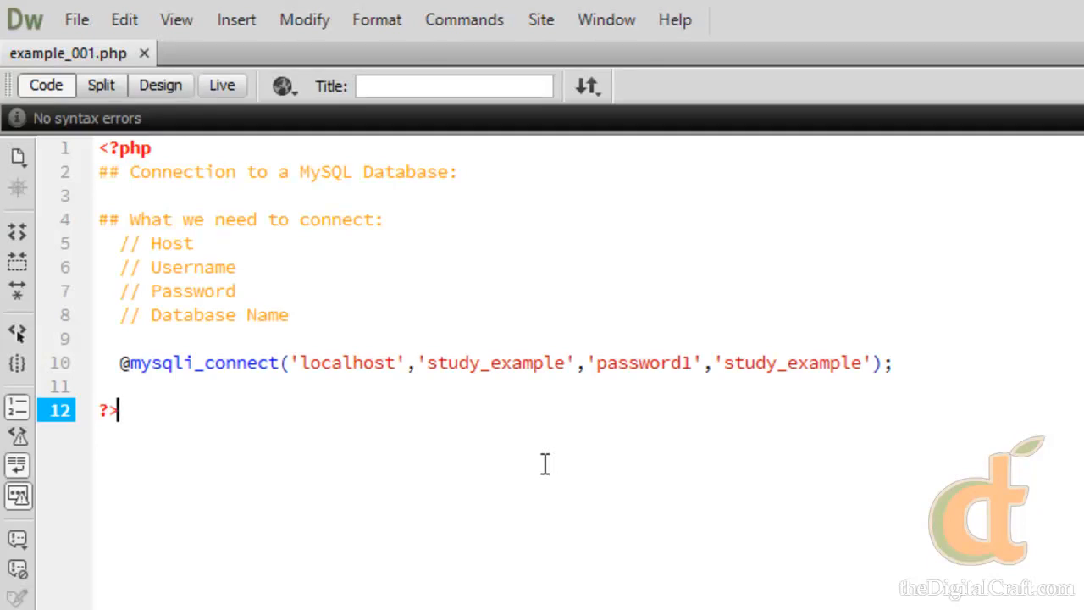
- Append OR die(mysqli_connect_error()) to the connection line before the semicolon
{"action": "left_click", "coordinate": [882, 362]}
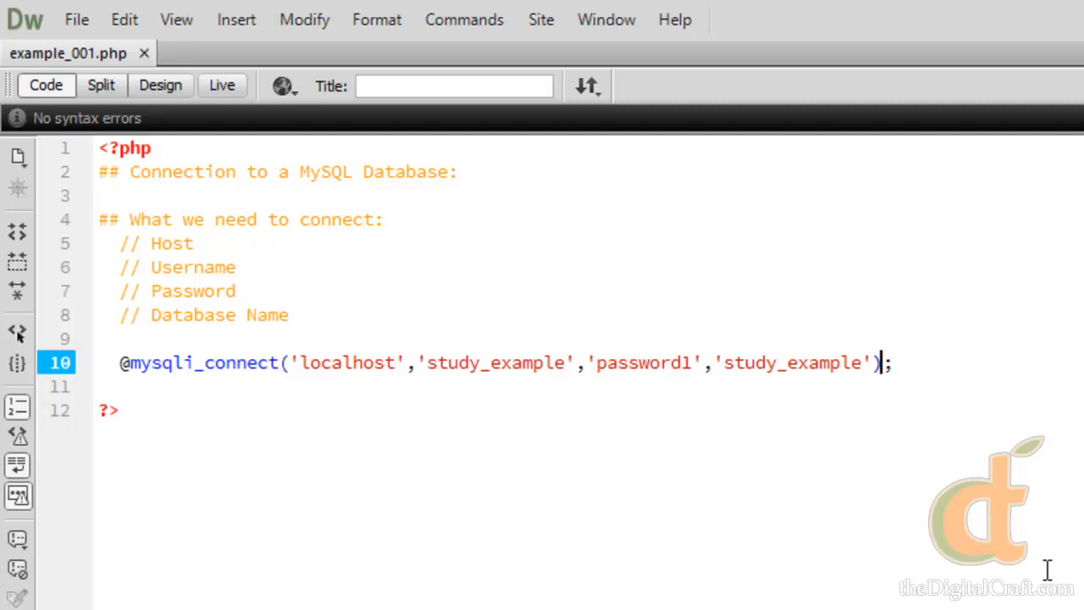
{"action": "type", "text": "\" \""}
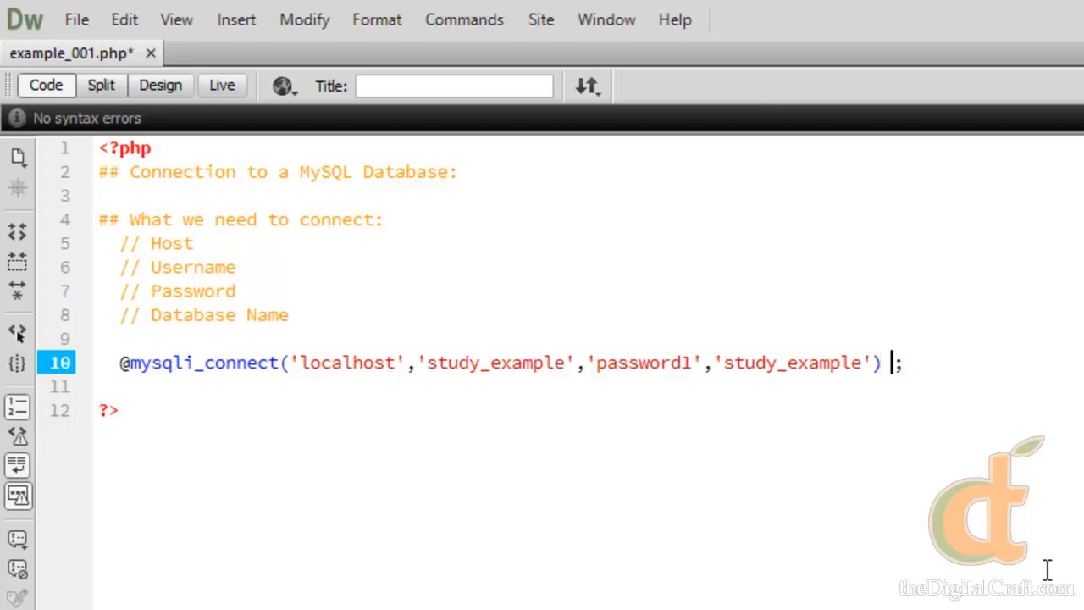
{"action": "type", "text": "OR"}
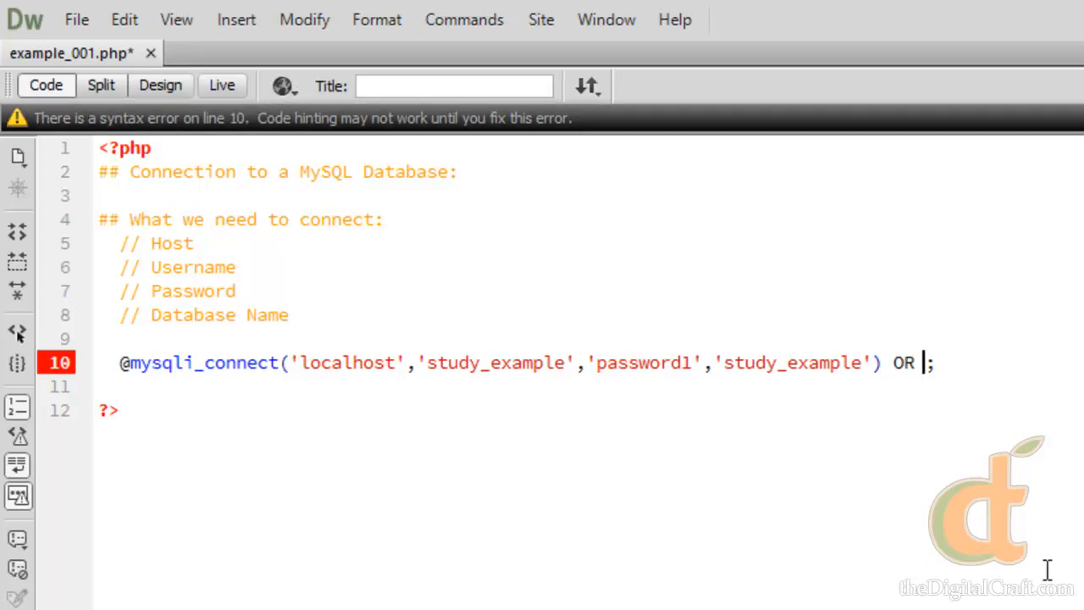
{"action": "type", "text": "die"}
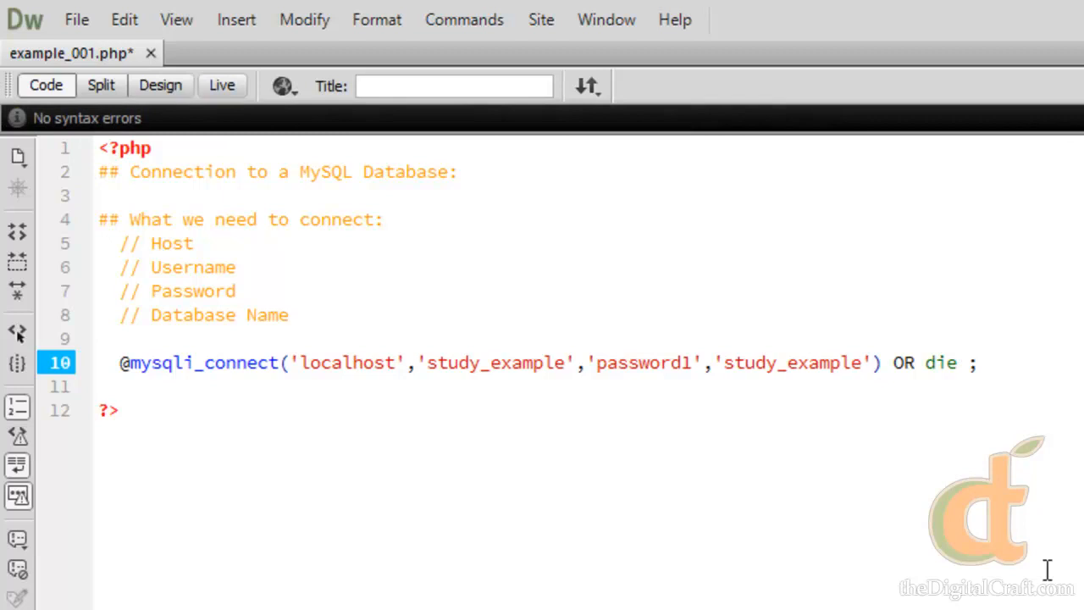
{"action": "type", "text": "(mysqli"}
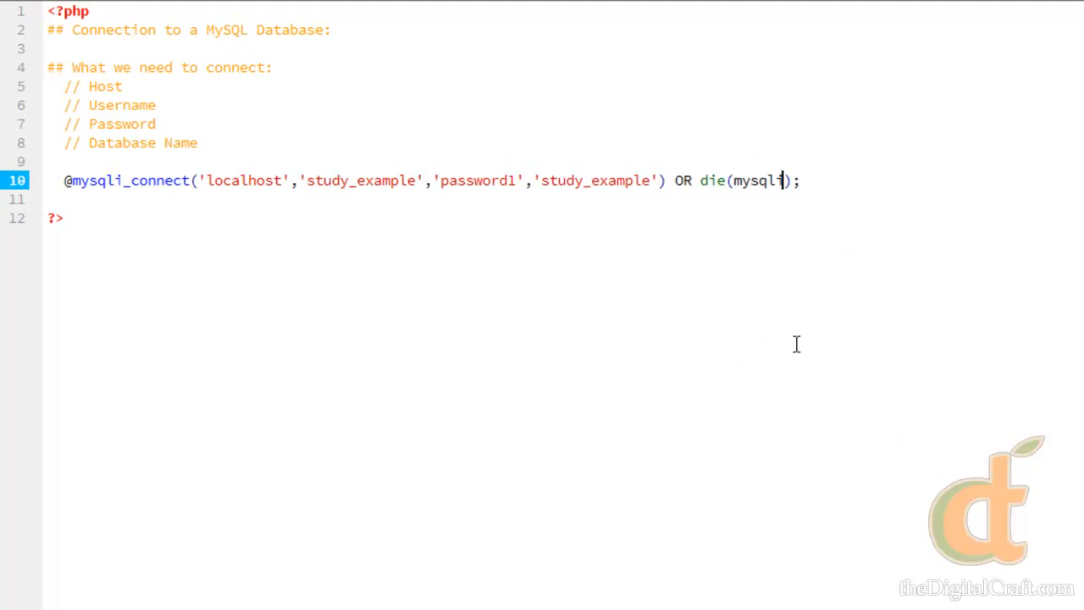
{"action": "type", "text": "_connect_error("}
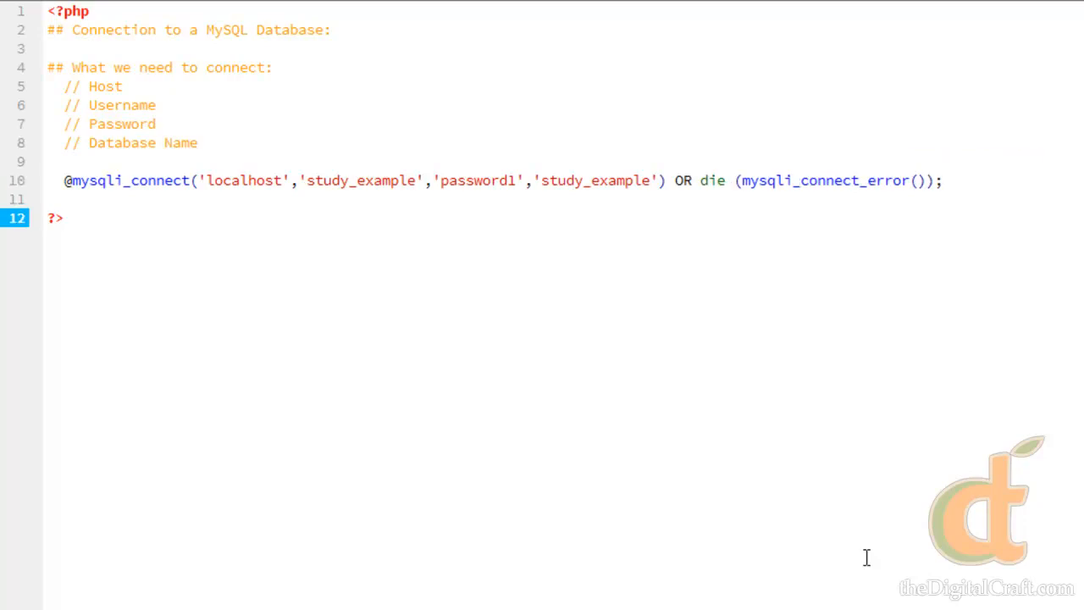
{"action": "left_click", "coordinate": [64, 216]}
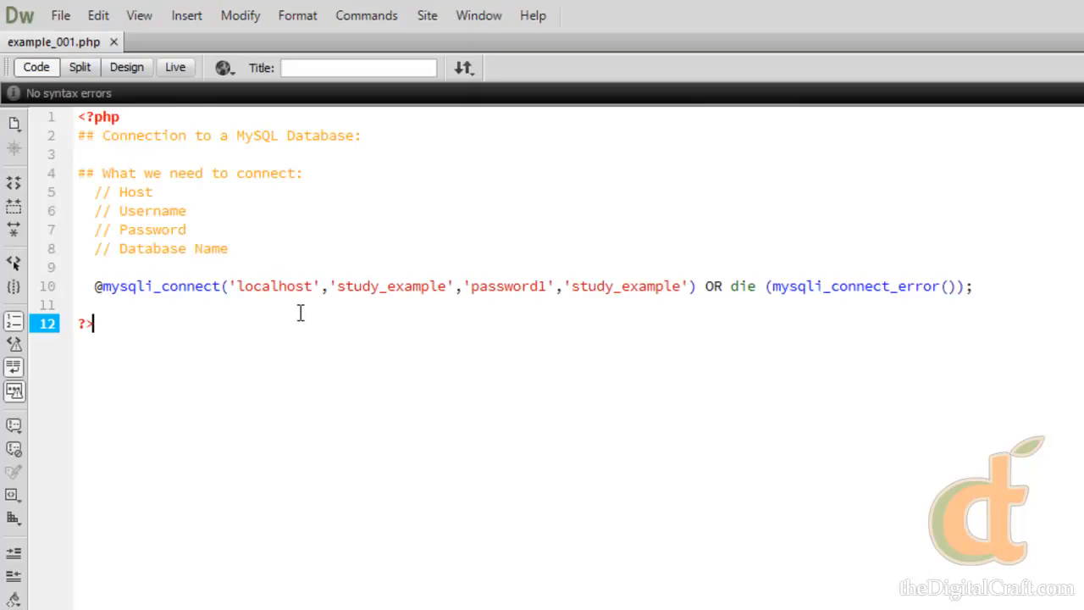
- Change the database argument to study_example1 to force a connection failure
{"action": "left_click", "coordinate": [552, 284]}
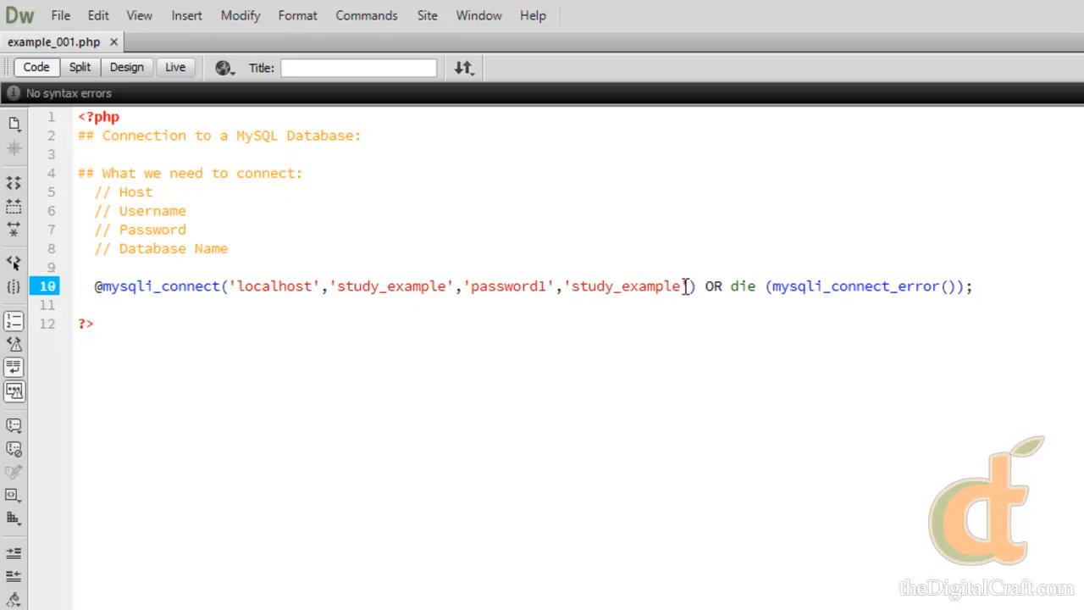
{"action": "type", "text": "1"}
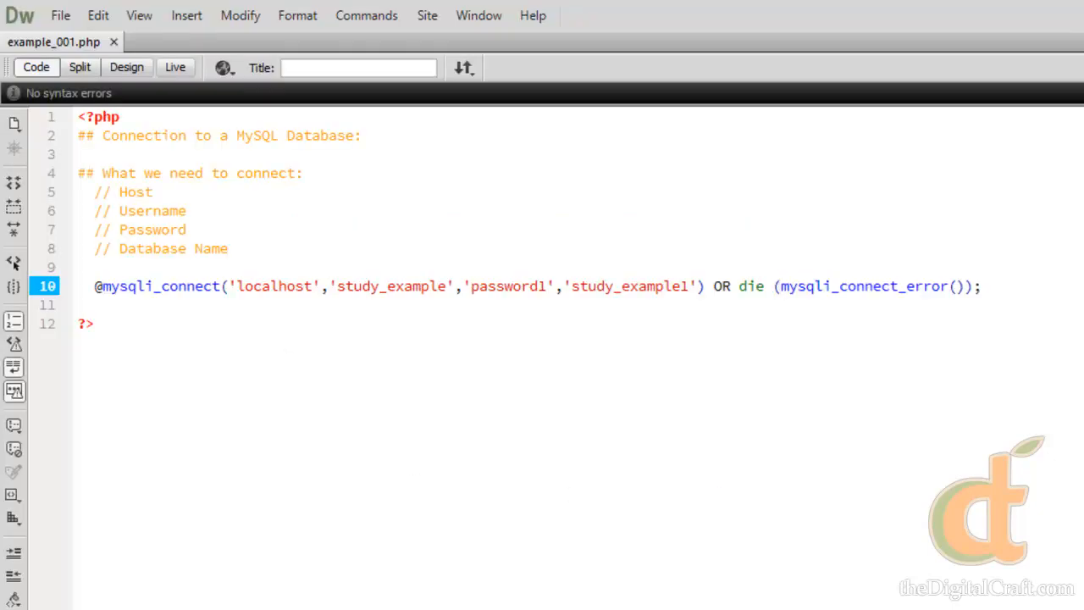
{"action": "left_click", "coordinate": [775, 285]}
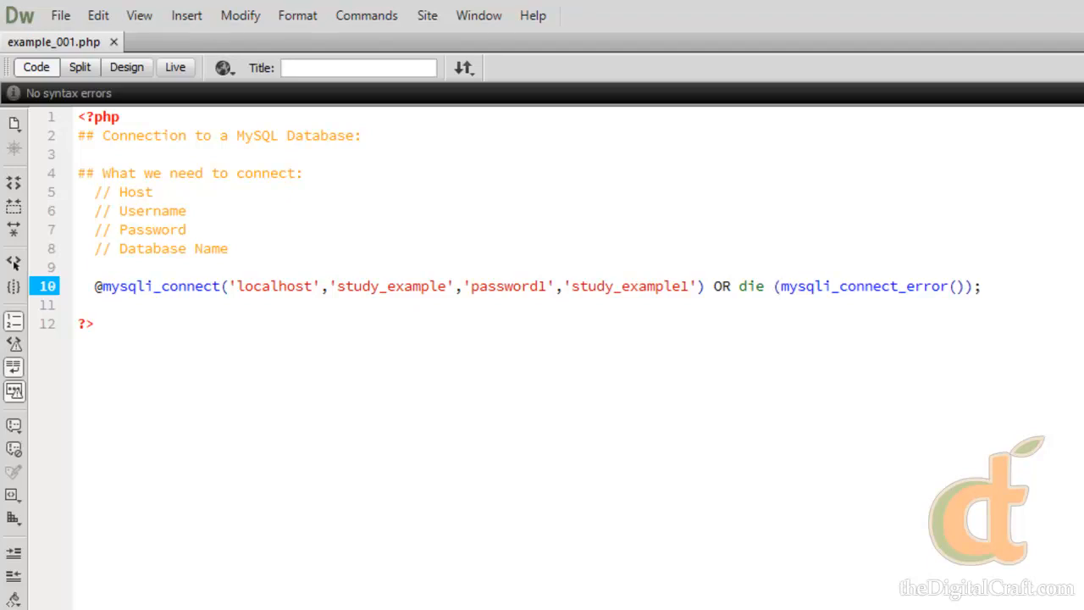
{"action": "type", "text": "''"}
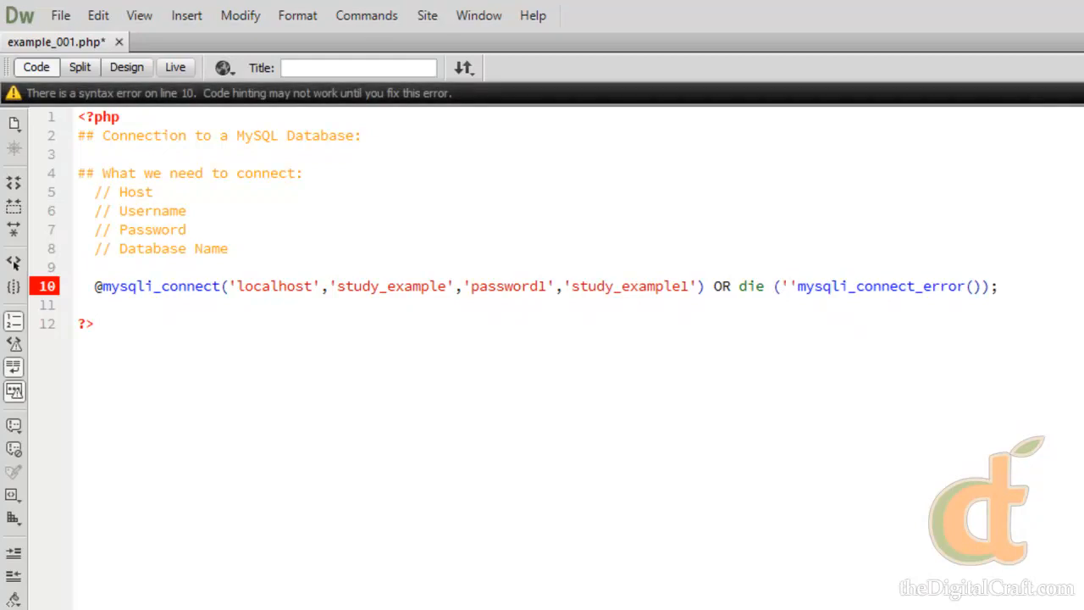
- Prefix die() with the message 'Could not connect to the database because: '
{"action": "type", "text": "Counld not connect to the"}
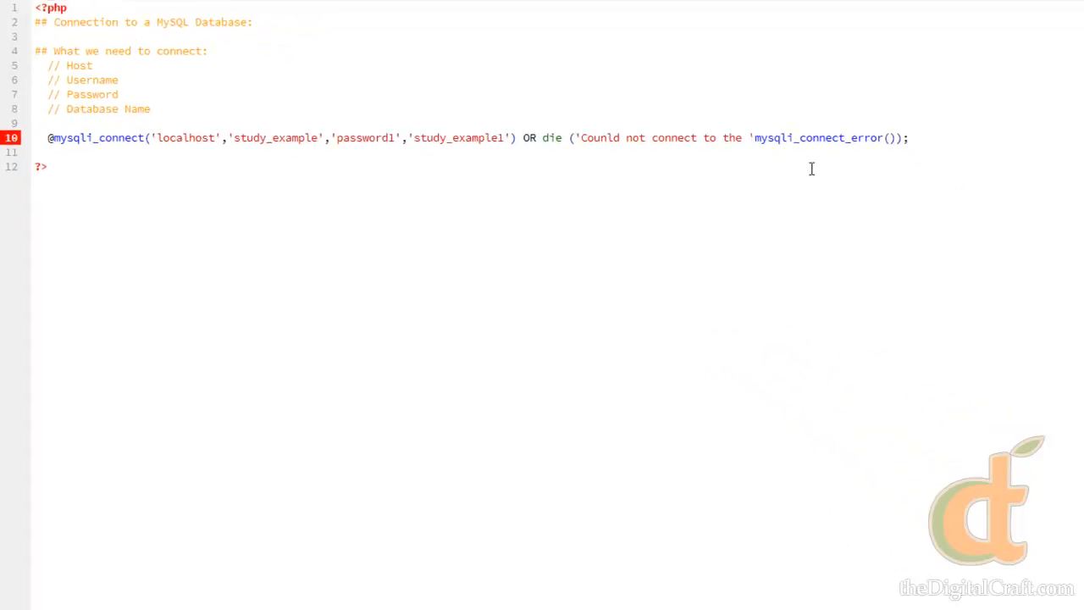
{"action": "type", "text": "database"}
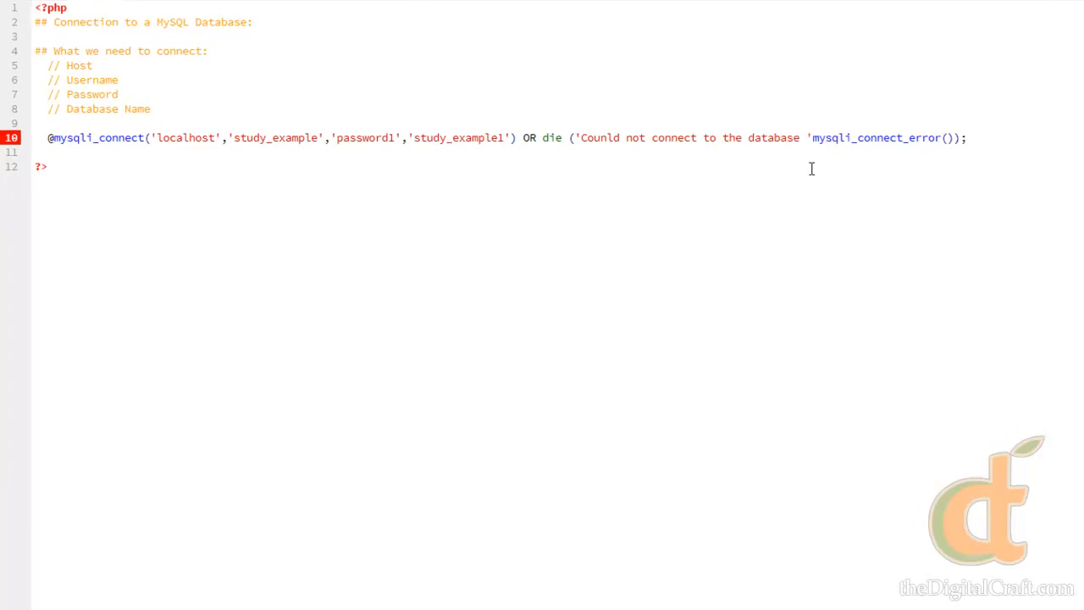
{"action": "type", "text": "because"}
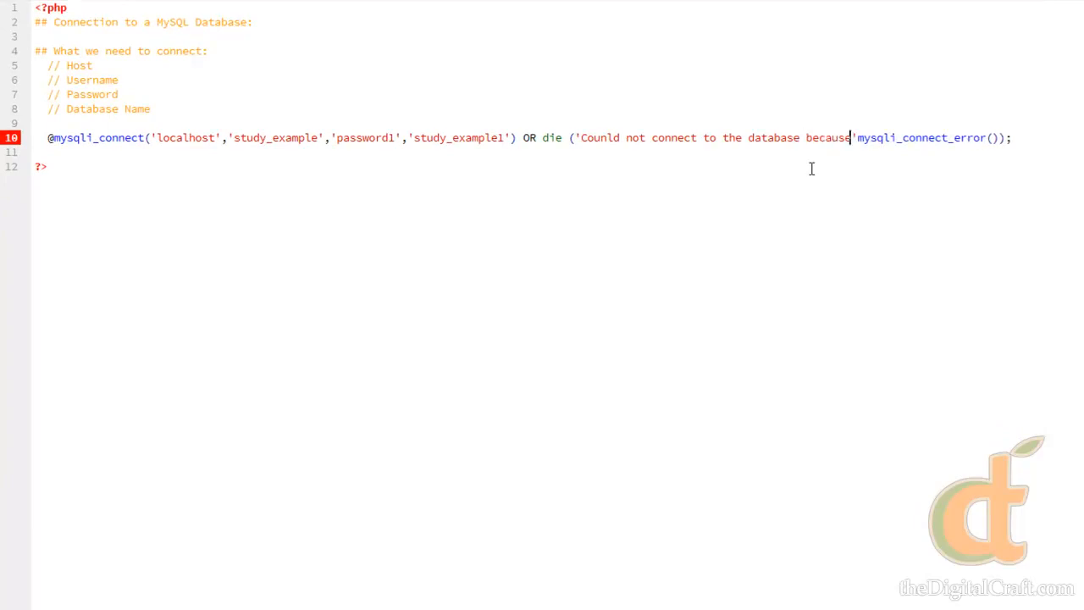
{"action": "type", "text": ":"}
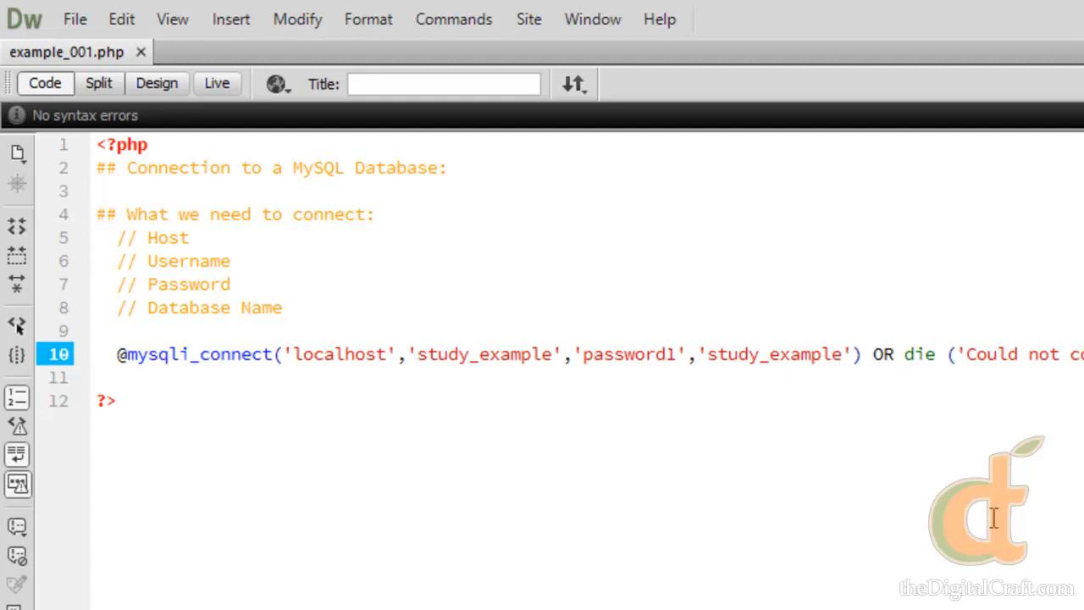
- Store the connection result in $dbc and save example_001.php
{"action": "left_click", "coordinate": [836, 354]}
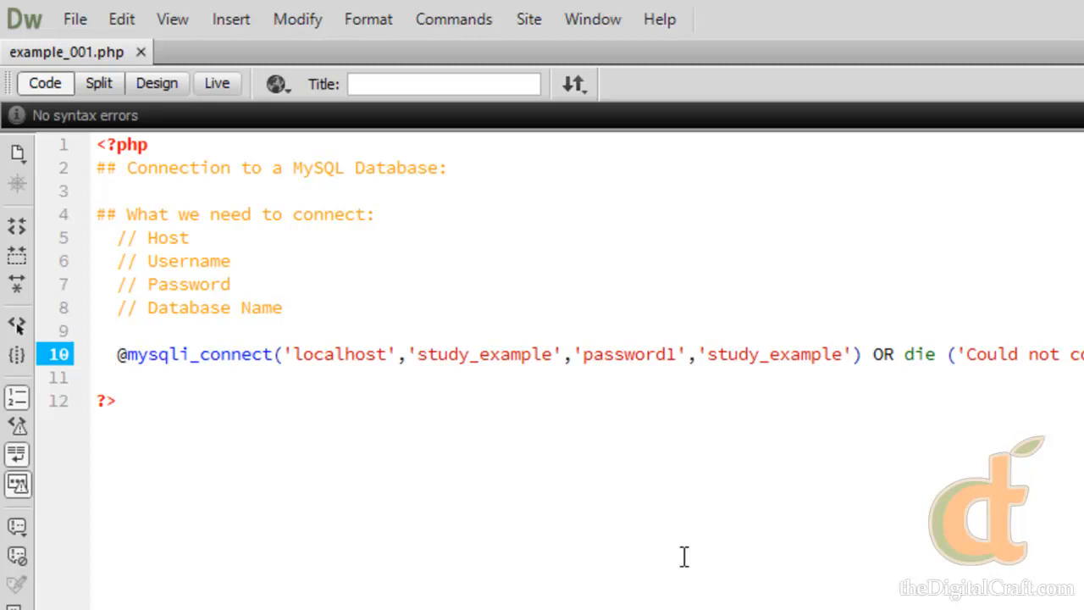
{"action": "left_click", "coordinate": [115, 354]}
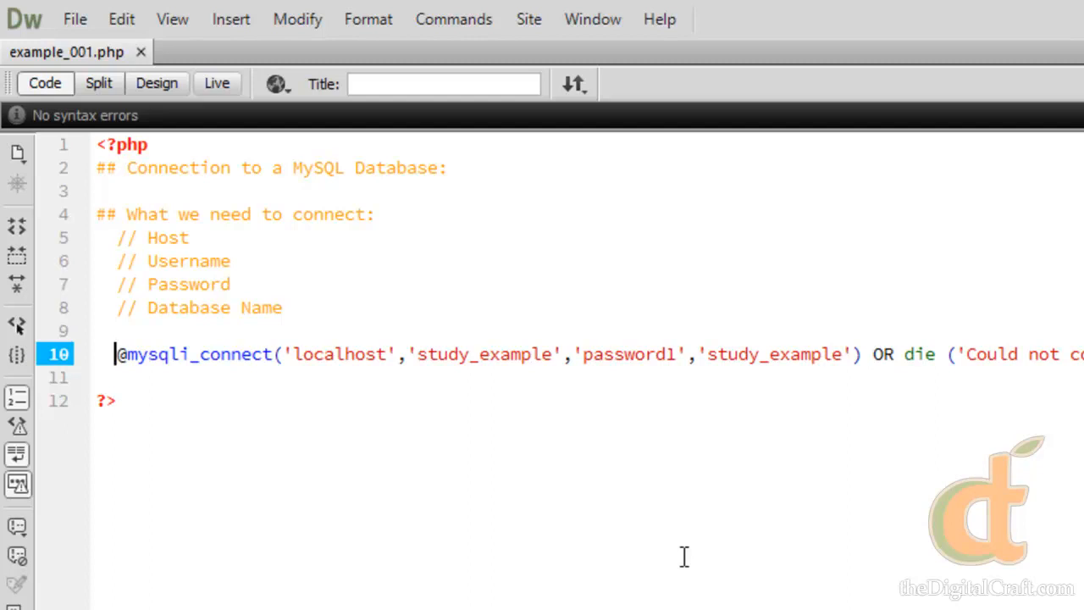
{"action": "type", "text": "$dbc ="}
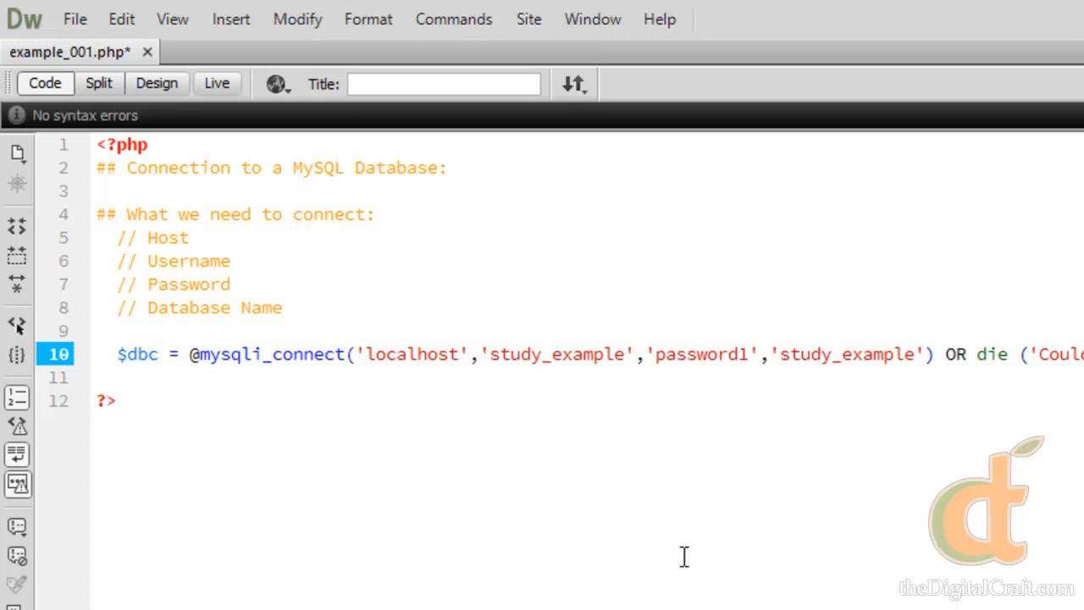
{"action": "left_click", "coordinate": [187, 356]}
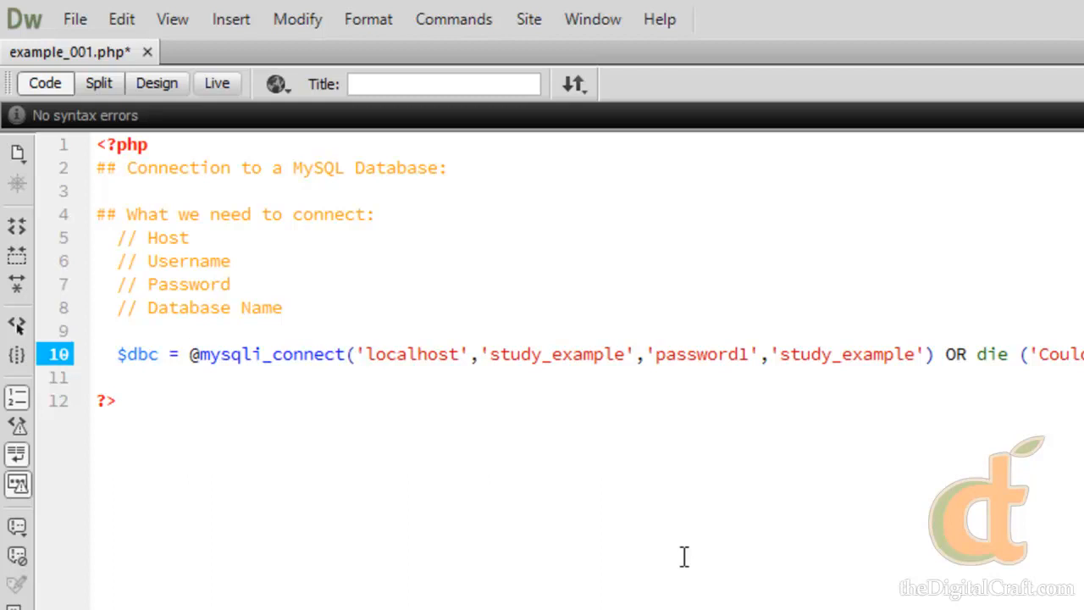
{"action": "double_click", "coordinate": [136, 353]}
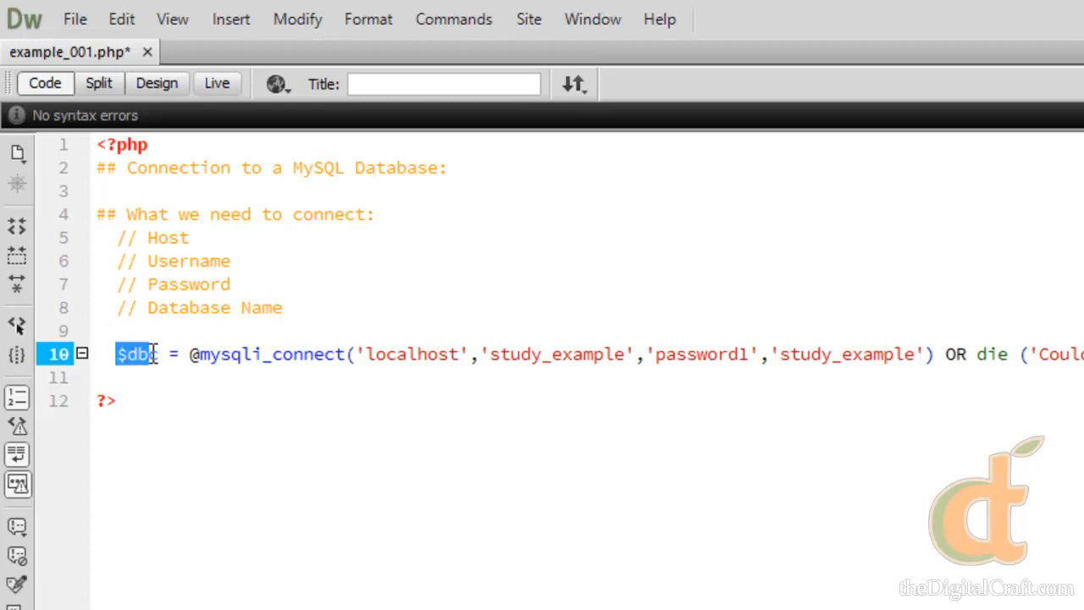
{"action": "type", "text": "c"}
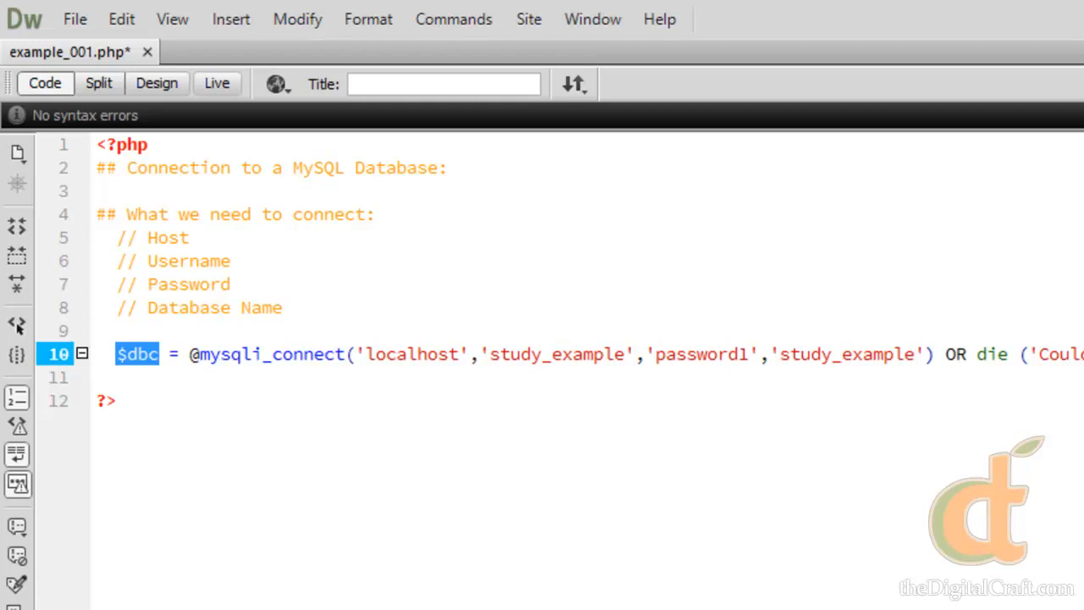
{"action": "left_click", "coordinate": [115, 400]}
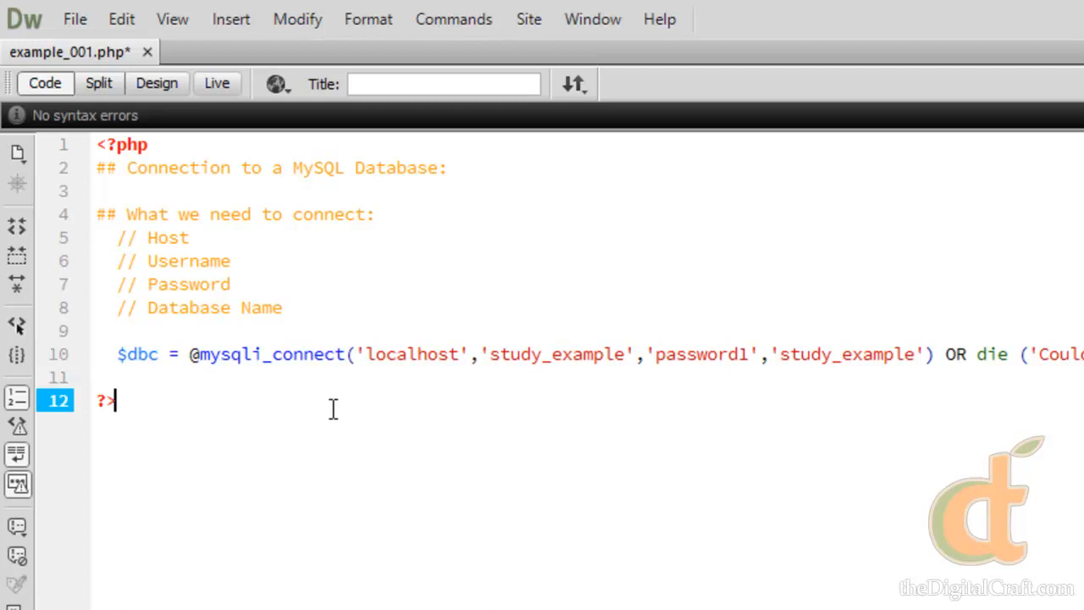
{"action": "key", "text": "Ctrl+s"}
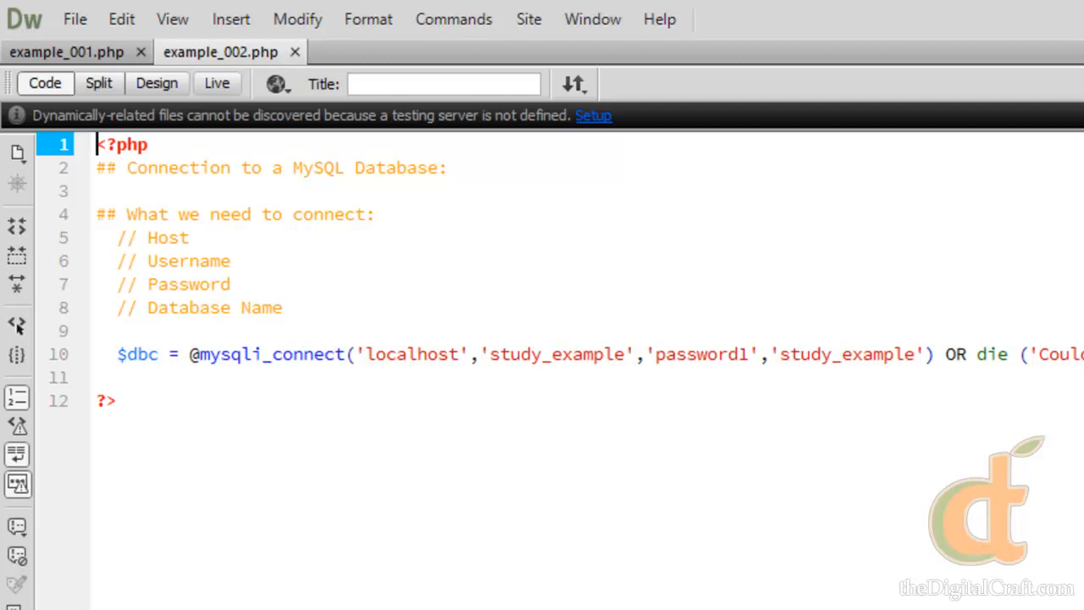
- Save the connection script as a new file named connect.php
{"action": "left_click", "coordinate": [110, 399]}
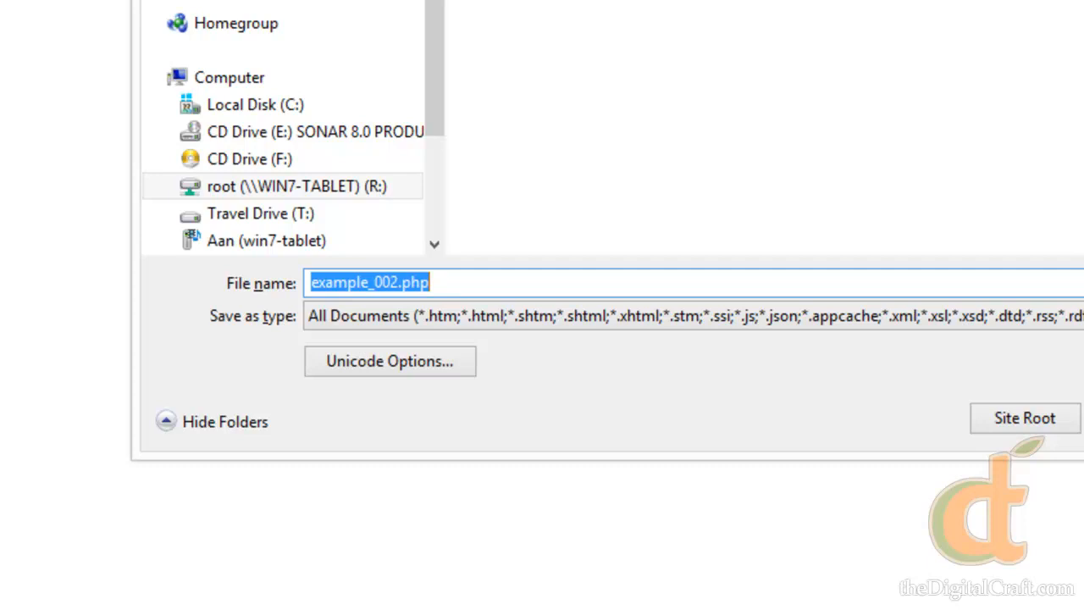
{"action": "type", "text": "connect"}
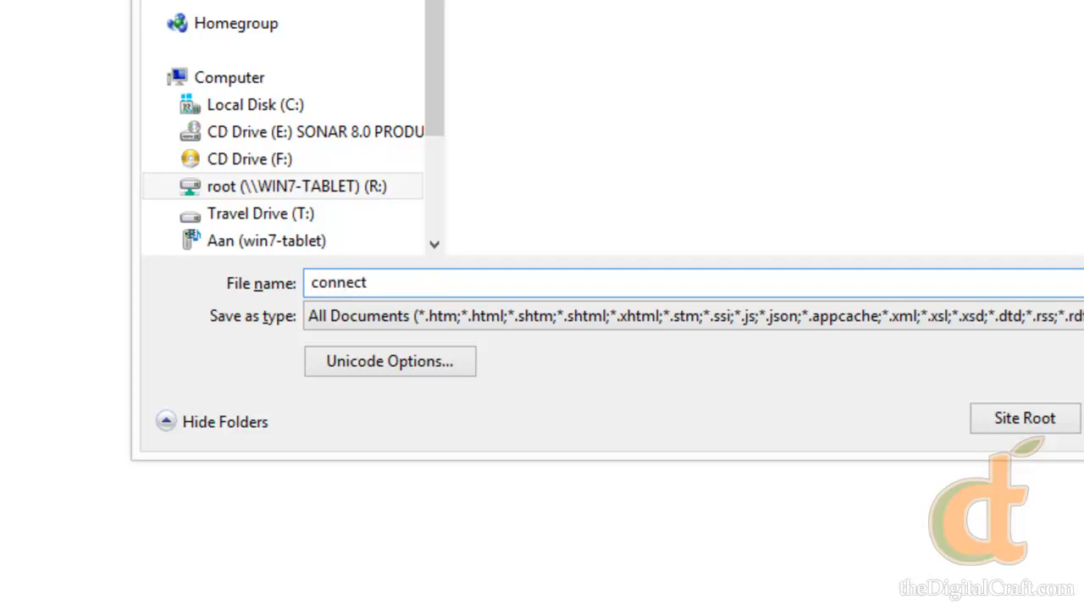
{"action": "left_click", "coordinate": [1023, 417]}
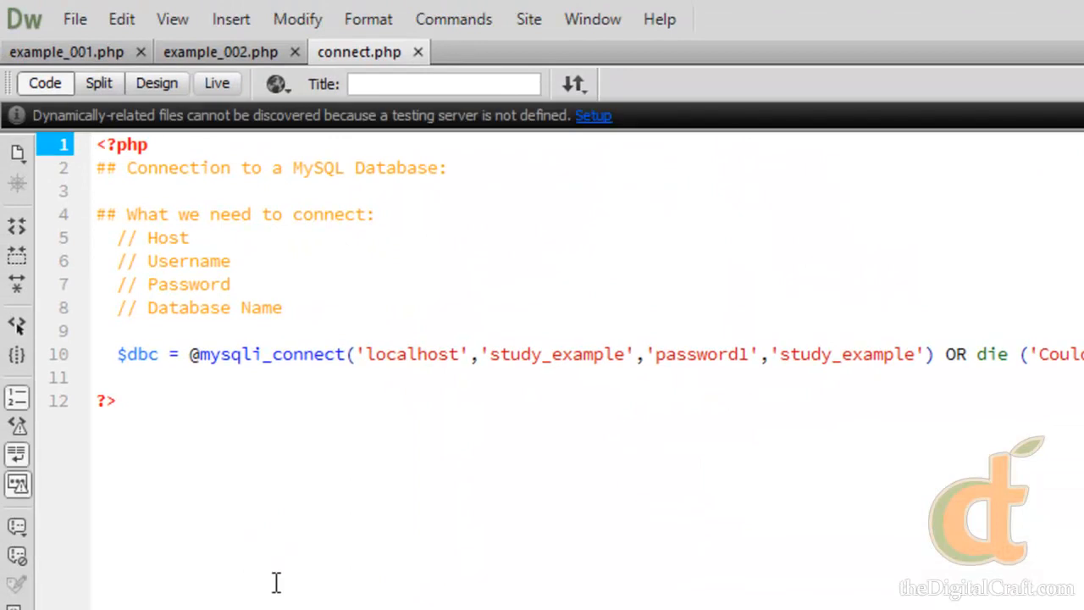
{"action": "mouse_move", "coordinate": [413, 51]}
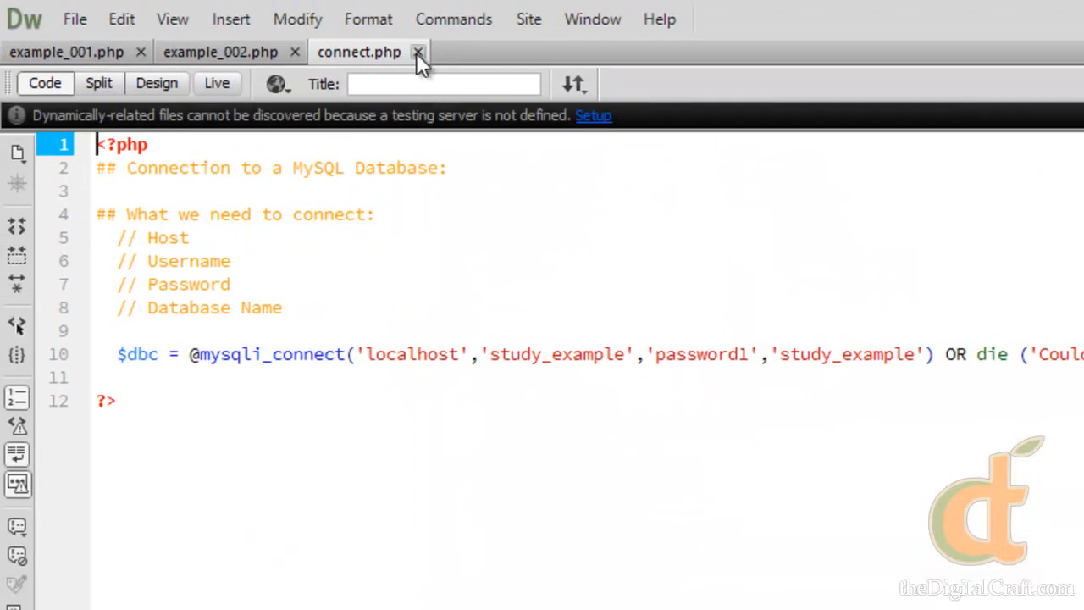
- Close connect.php and write include('connect.php'); in example_002.php
{"action": "left_click", "coordinate": [417, 50]}
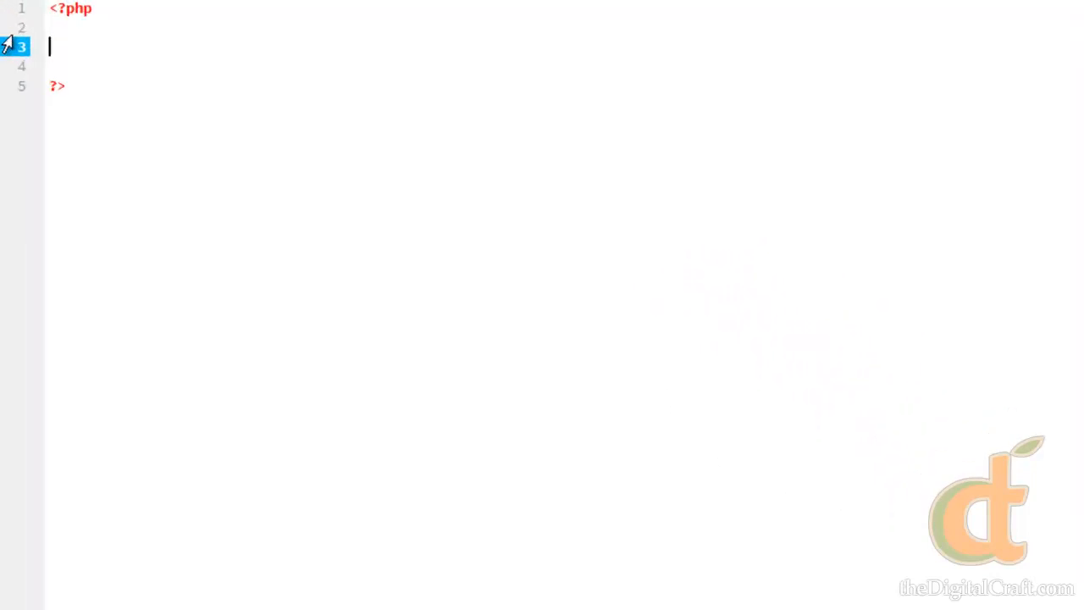
{"action": "type", "text": "include"}
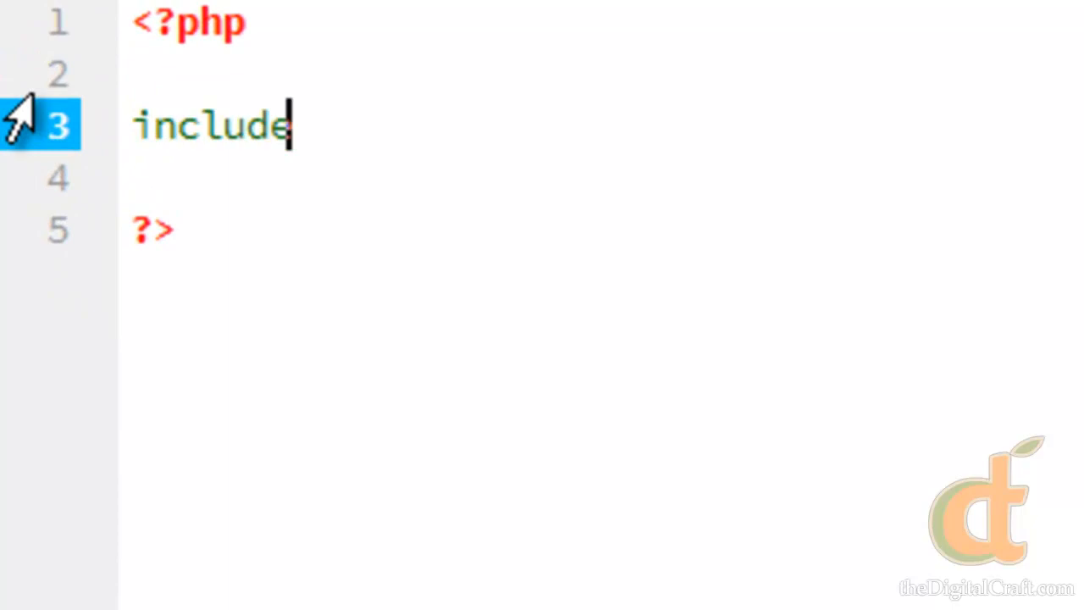
{"action": "type", "text": "();"}
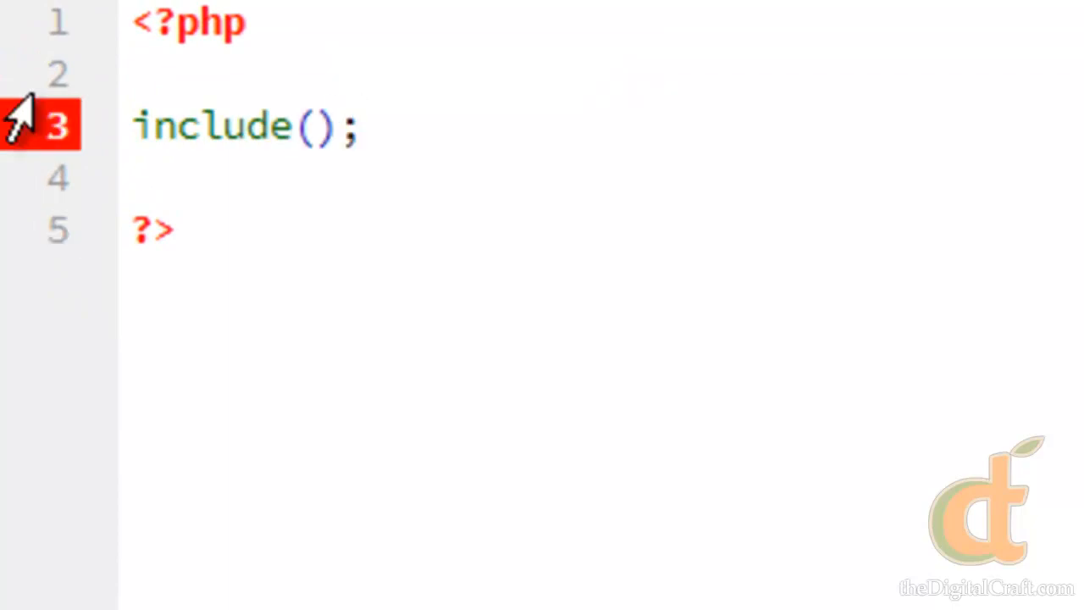
{"action": "type", "text": "''"}
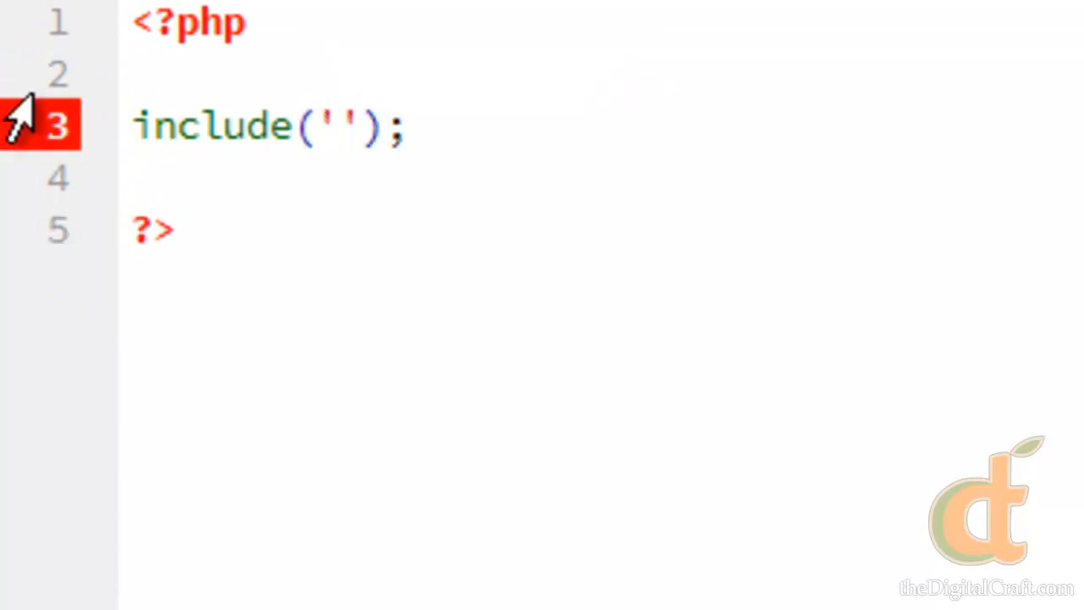
{"action": "left_click", "coordinate": [338, 127]}
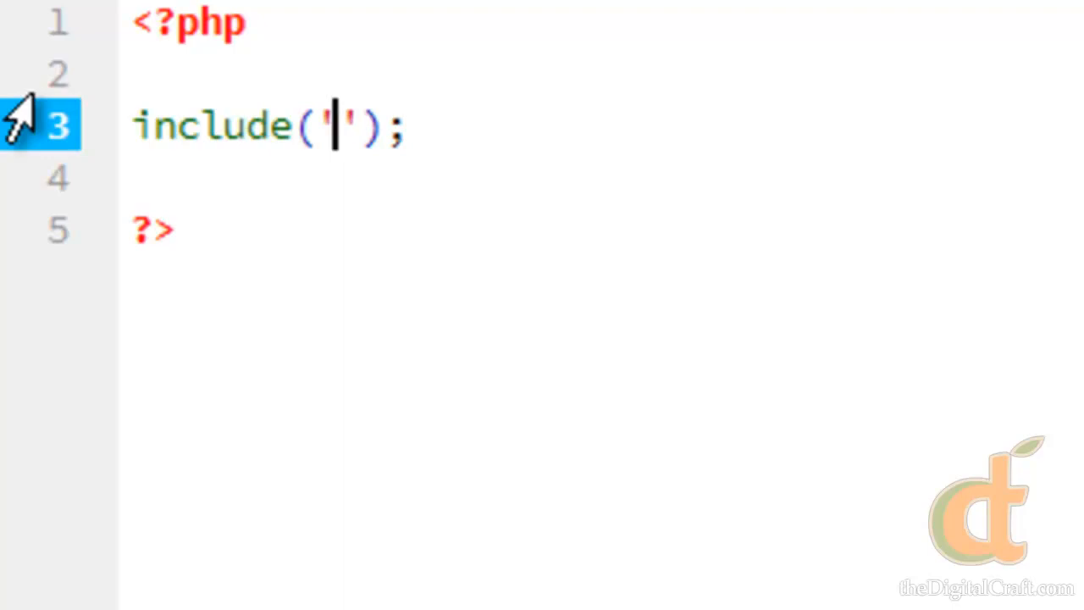
{"action": "type", "text": "ce"}
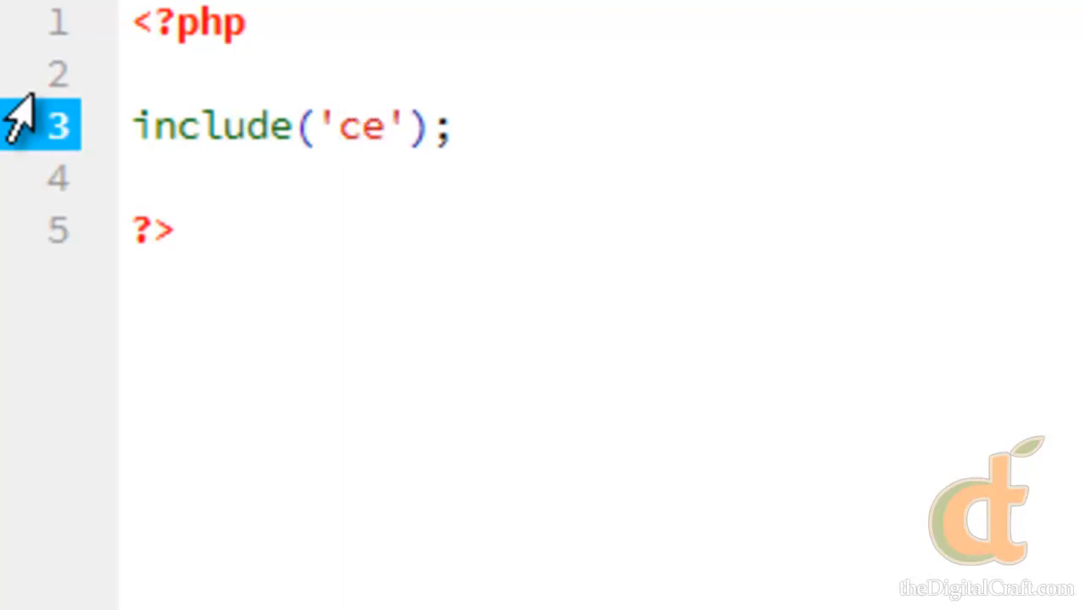
{"action": "type", "text": "connect."}
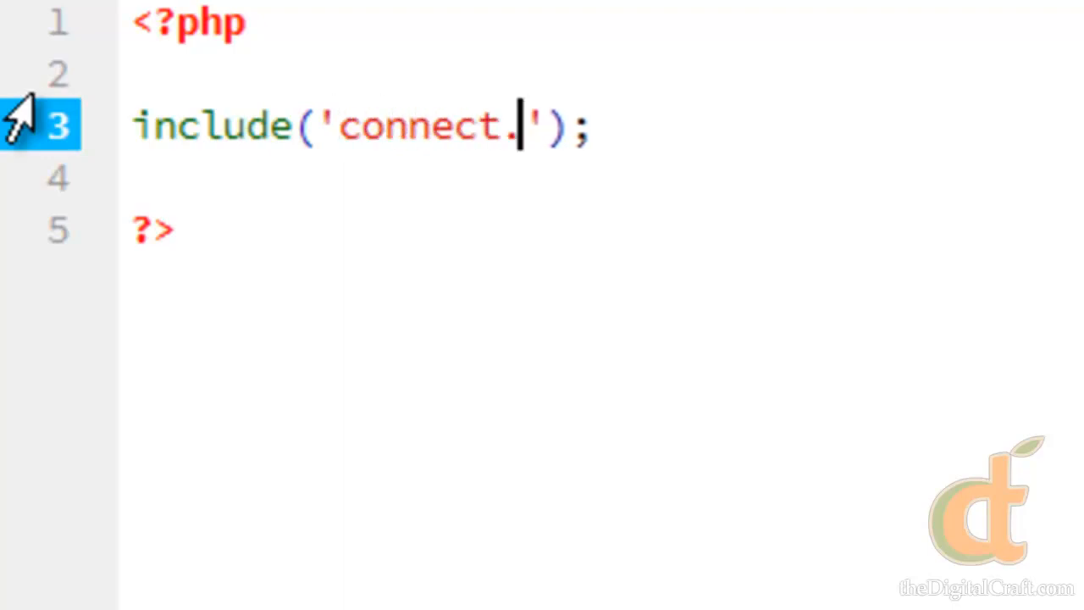
{"action": "type", "text": "php"}
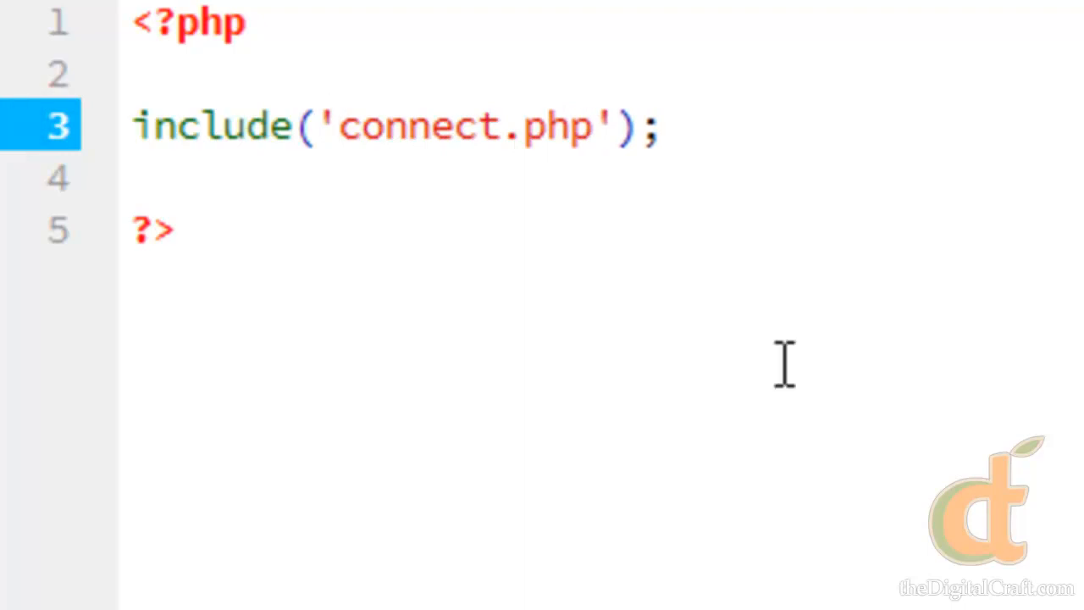
- Change the include path to '../connect.php'
{"action": "left_click", "coordinate": [332, 125]}
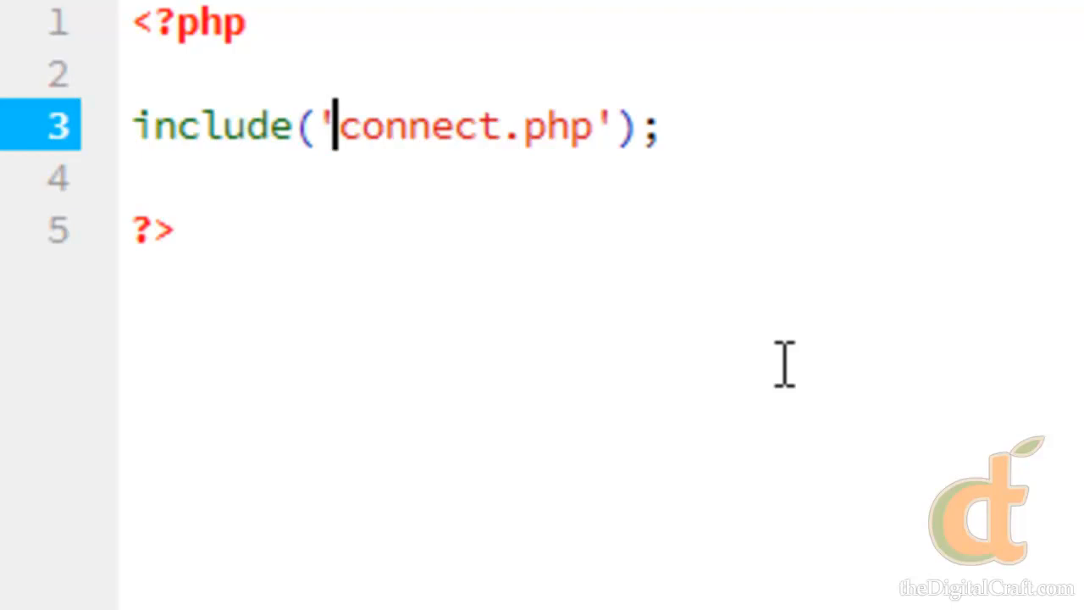
{"action": "type", "text": "../"}
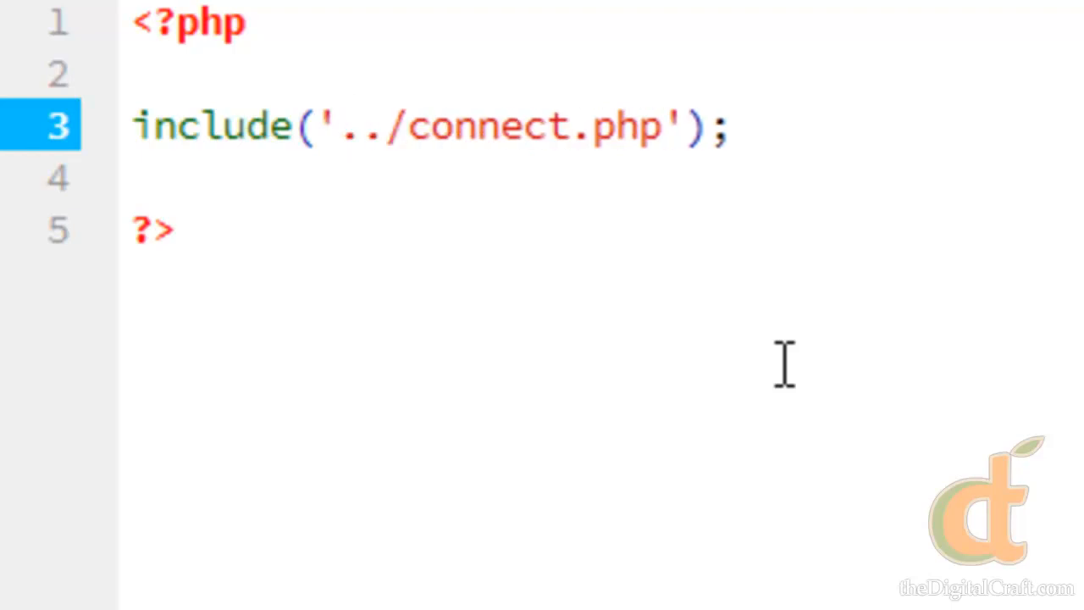
{"action": "left_click", "coordinate": [410, 127]}
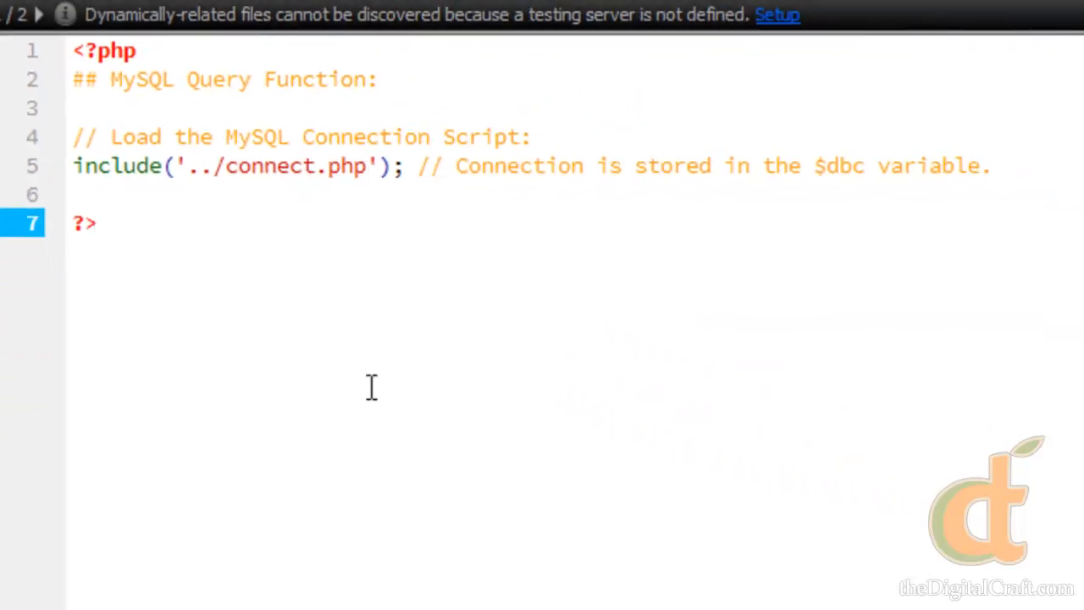
- Add the MySQL Query Function heading and comments noting the connection is stored in $dbc
{"action": "left_click", "coordinate": [820, 166]}
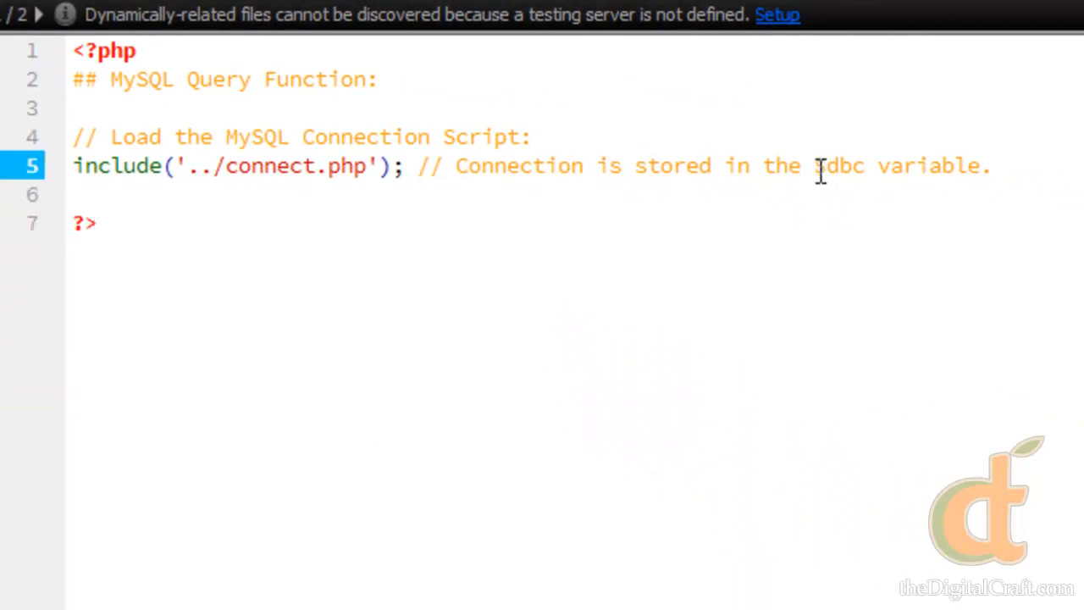
{"action": "double_click", "coordinate": [838, 166]}
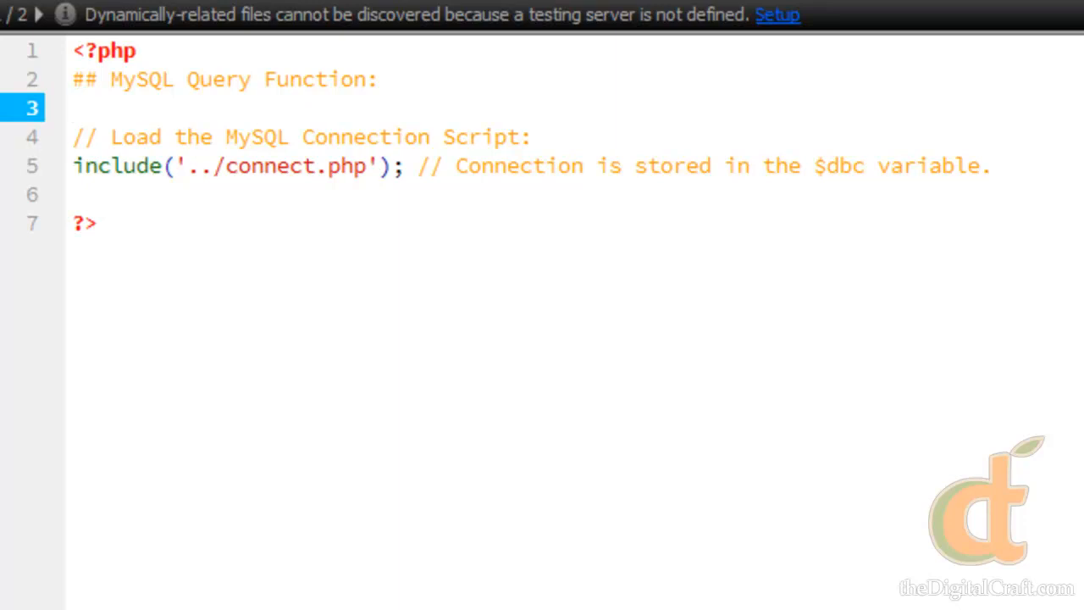
{"action": "left_click", "coordinate": [76, 108]}
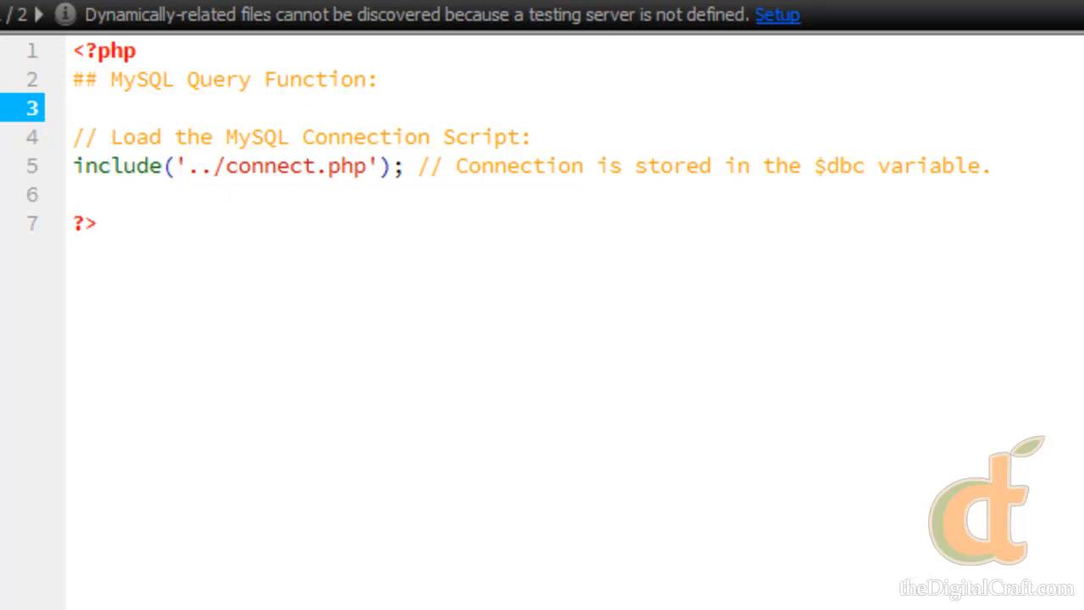
{"action": "left_click", "coordinate": [76, 108]}
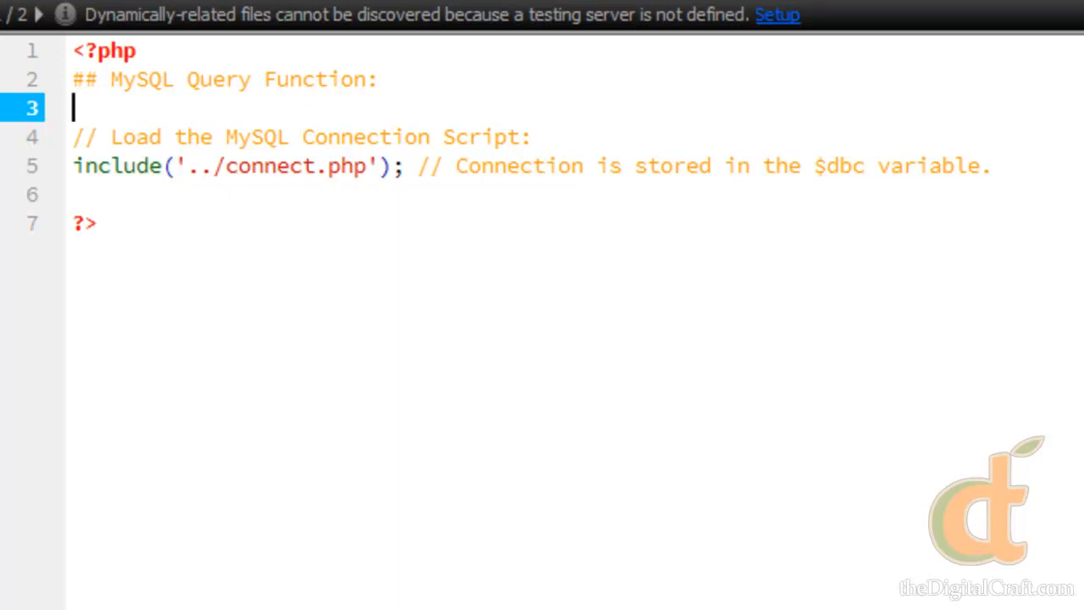